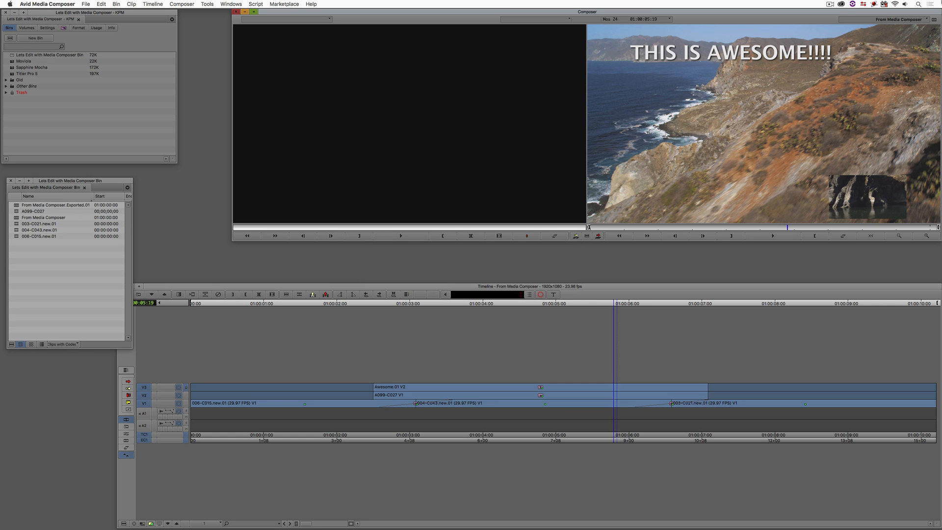
{"action": "mouse_move", "coordinate": [281, 410]}
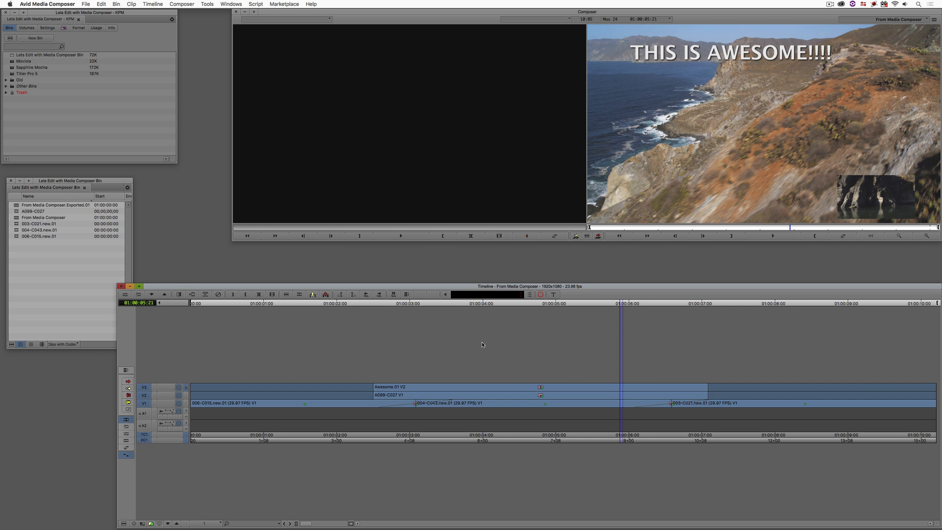
{"action": "mouse_move", "coordinate": [458, 399]}
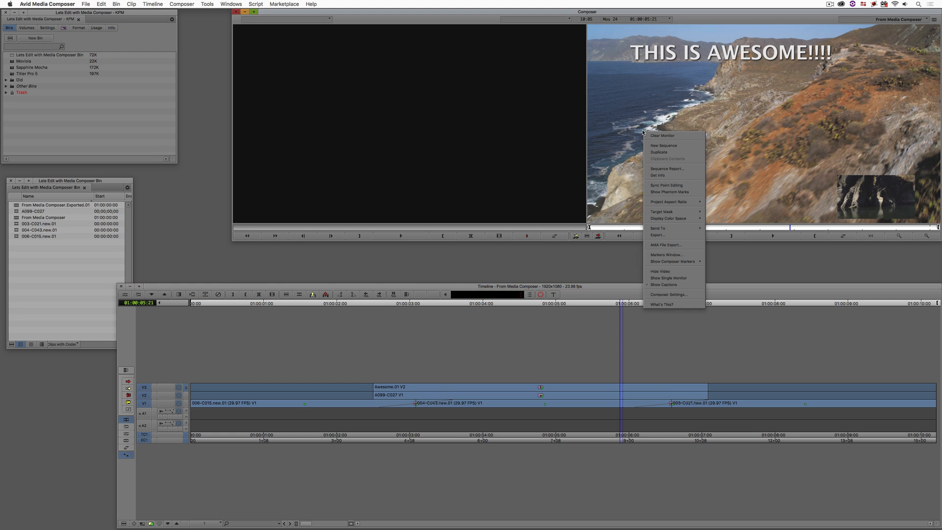
{"action": "mouse_move", "coordinate": [669, 234]}
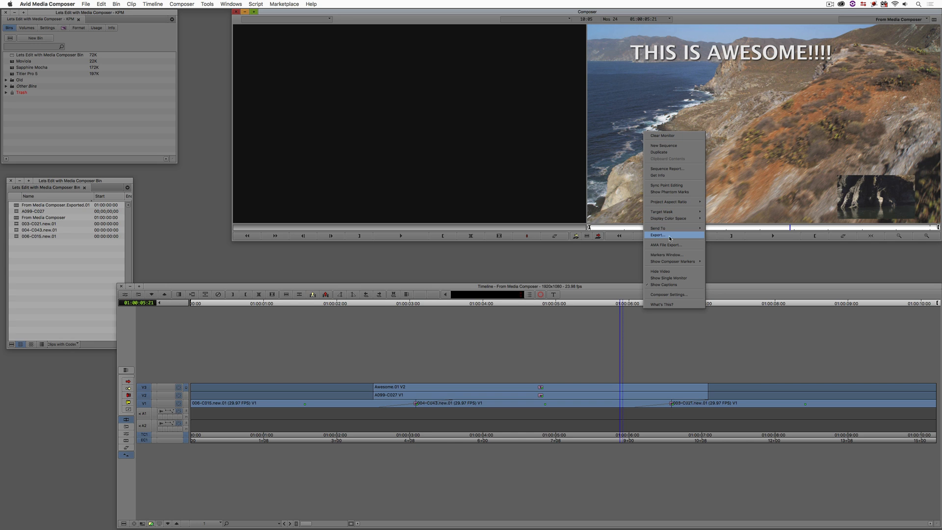
- Set the export format to AAF linking to media, with Use Marks and all video tracks included
{"action": "left_click", "coordinate": [657, 235]}
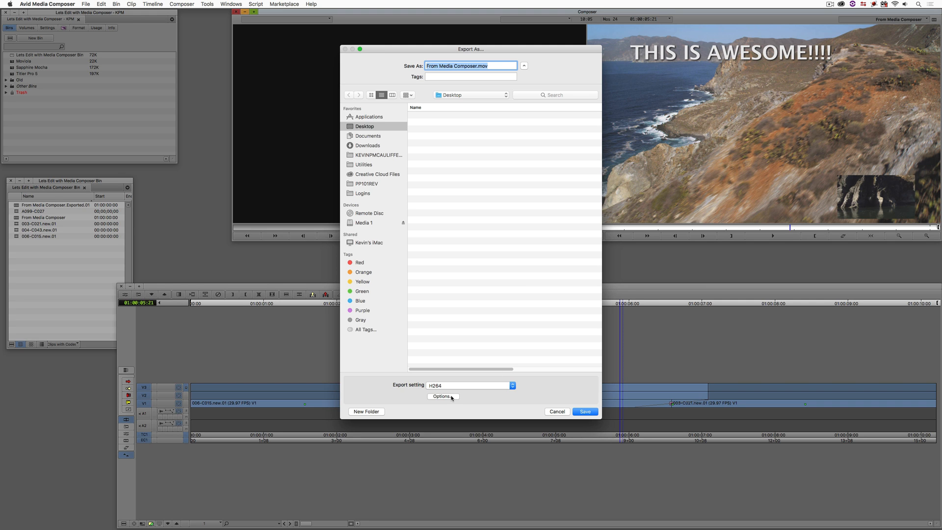
{"action": "left_click", "coordinate": [443, 395]}
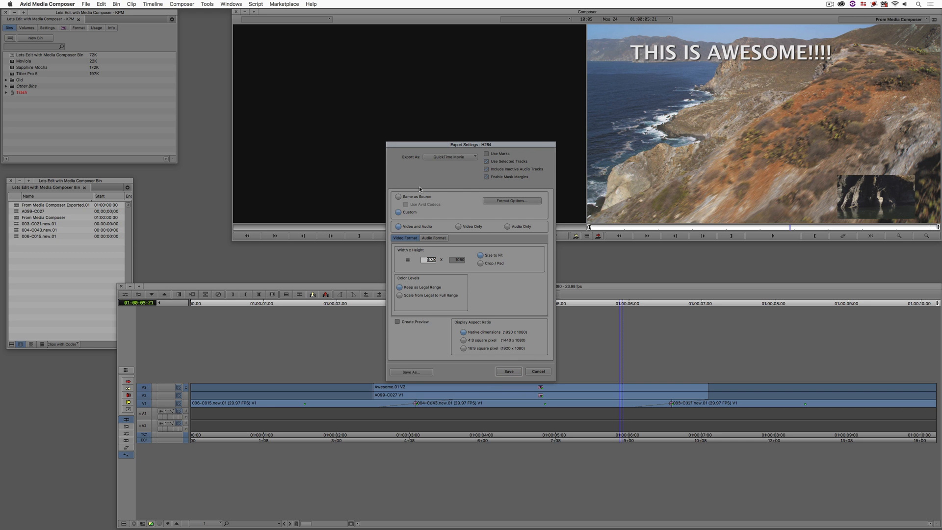
{"action": "left_click", "coordinate": [450, 157]}
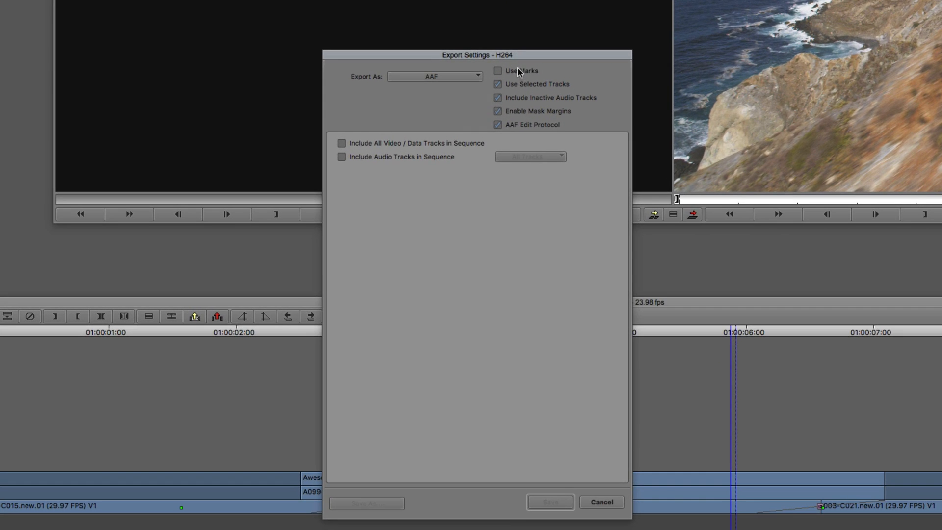
{"action": "left_click", "coordinate": [497, 71]}
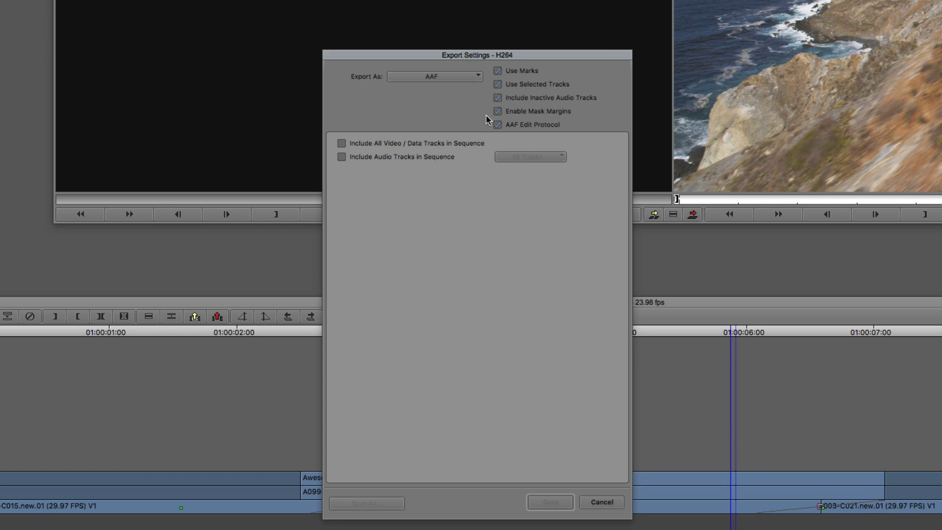
{"action": "mouse_move", "coordinate": [563, 59]}
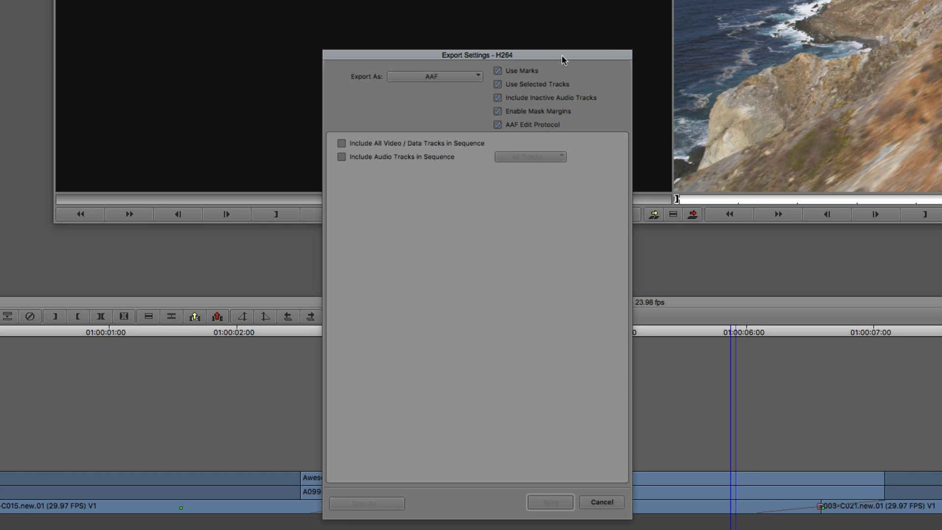
{"action": "mouse_move", "coordinate": [501, 117]}
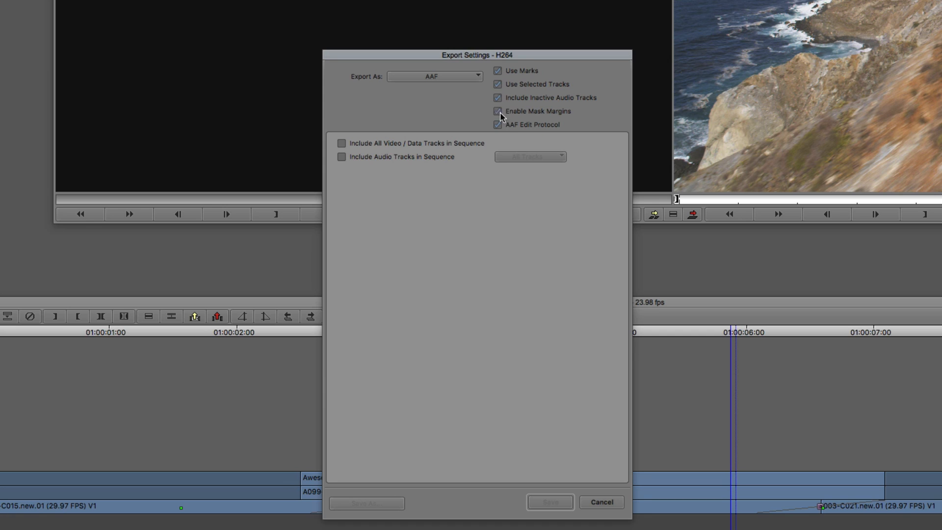
{"action": "mouse_move", "coordinate": [530, 119]}
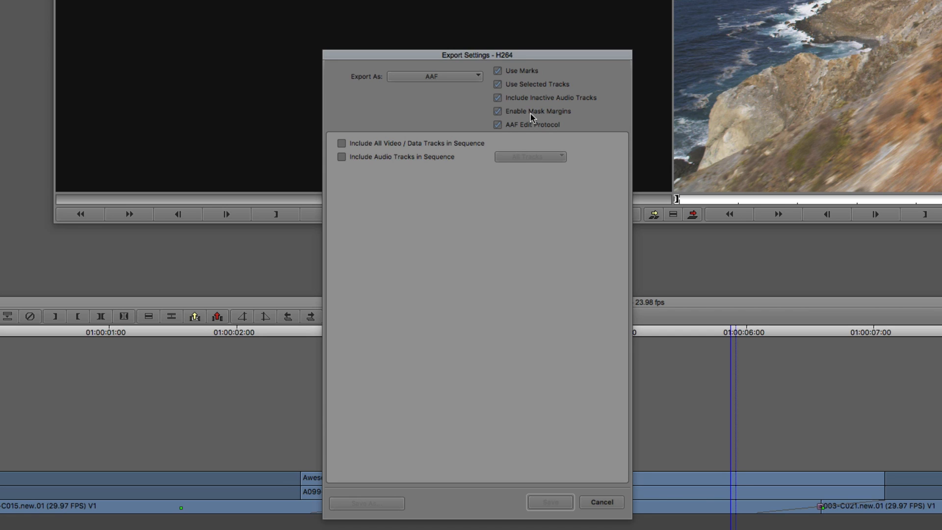
{"action": "mouse_move", "coordinate": [515, 111]}
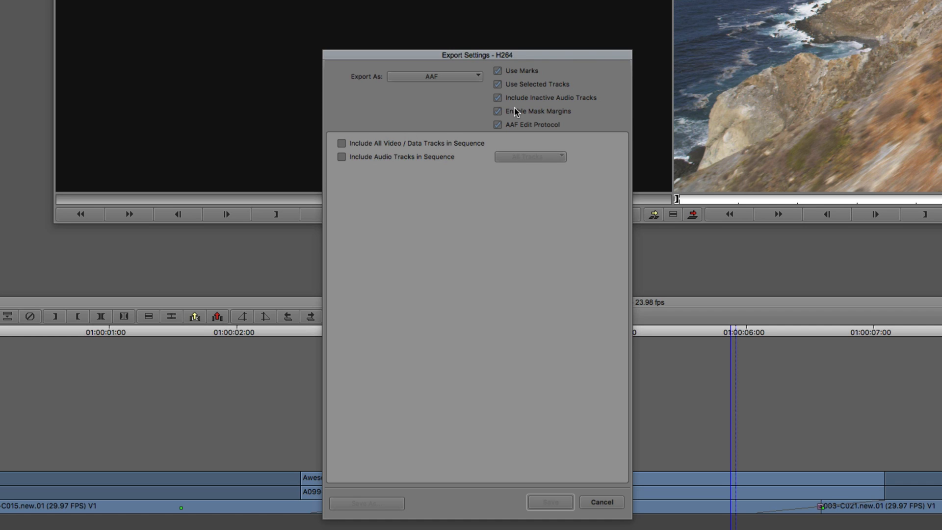
{"action": "mouse_move", "coordinate": [518, 106]}
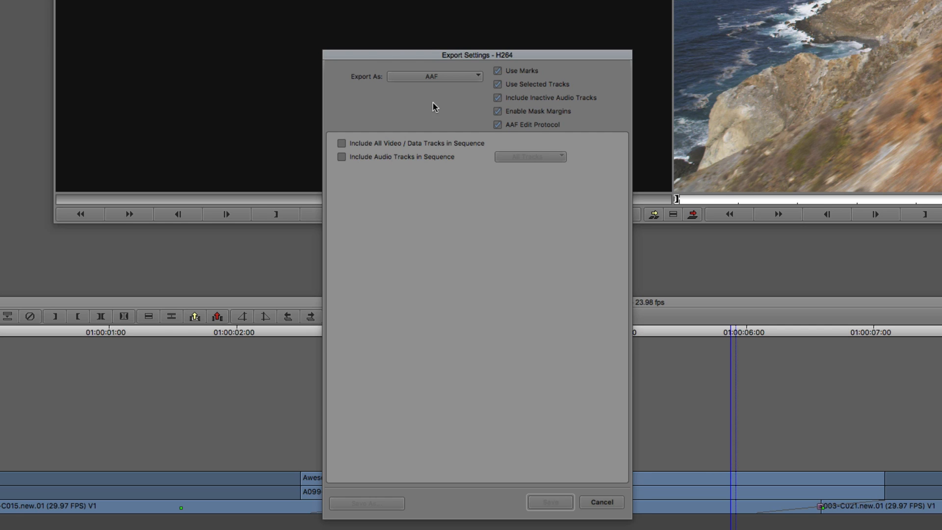
{"action": "left_click", "coordinate": [341, 144]}
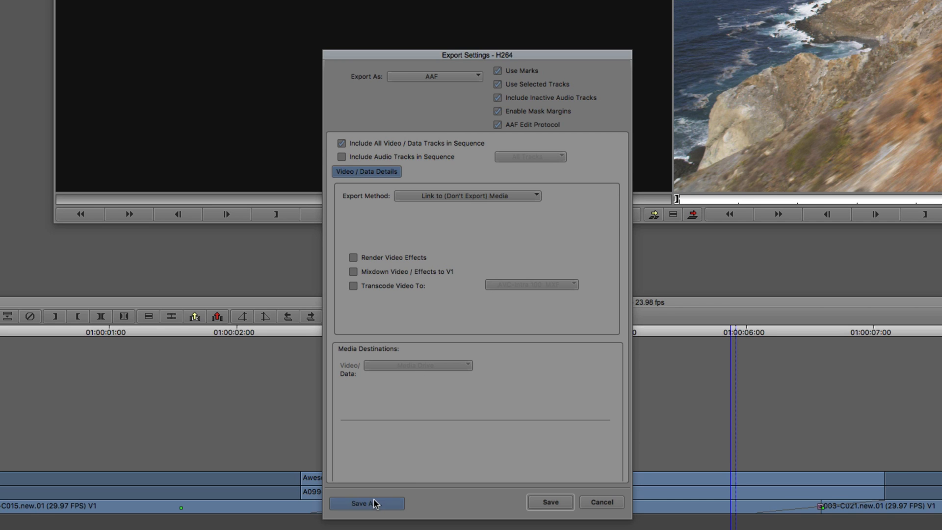
- Save the export setting as a preset named 'For Premiere Link To'
{"action": "left_click", "coordinate": [366, 503]}
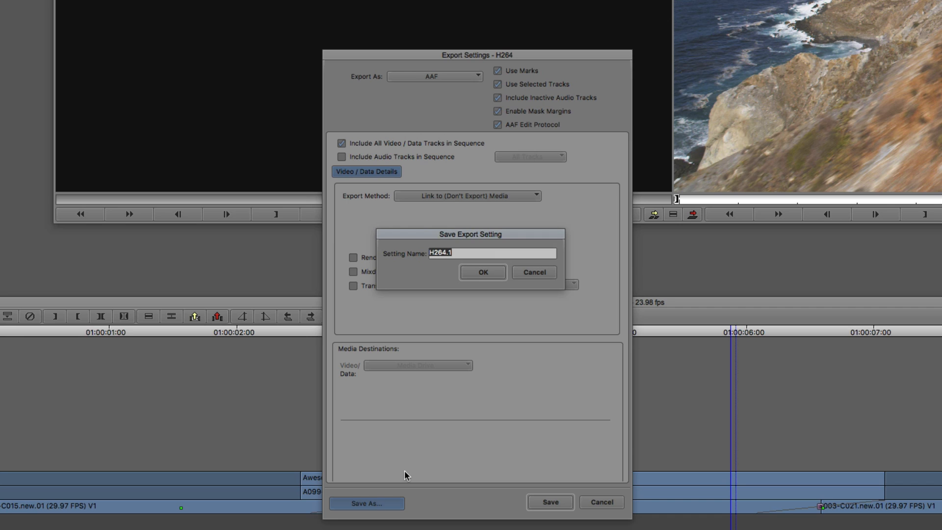
{"action": "type", "text": "For Premiere Link To"}
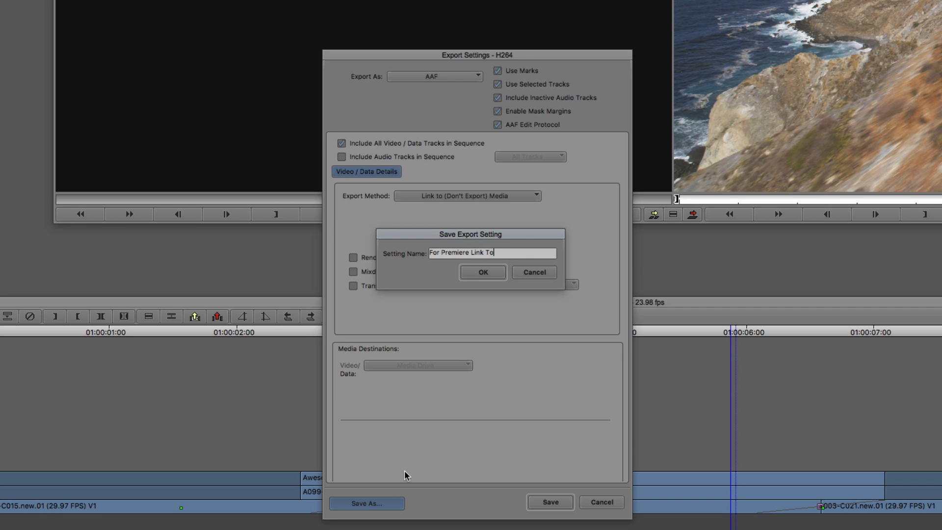
{"action": "left_click", "coordinate": [482, 272]}
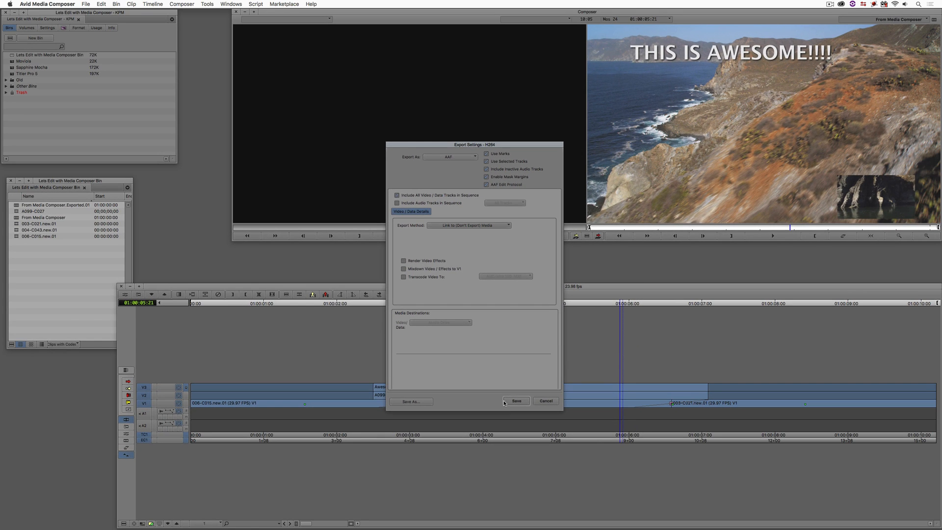
- Leave the export without writing a file and duplicate the saved export setting
{"action": "left_click", "coordinate": [515, 400]}
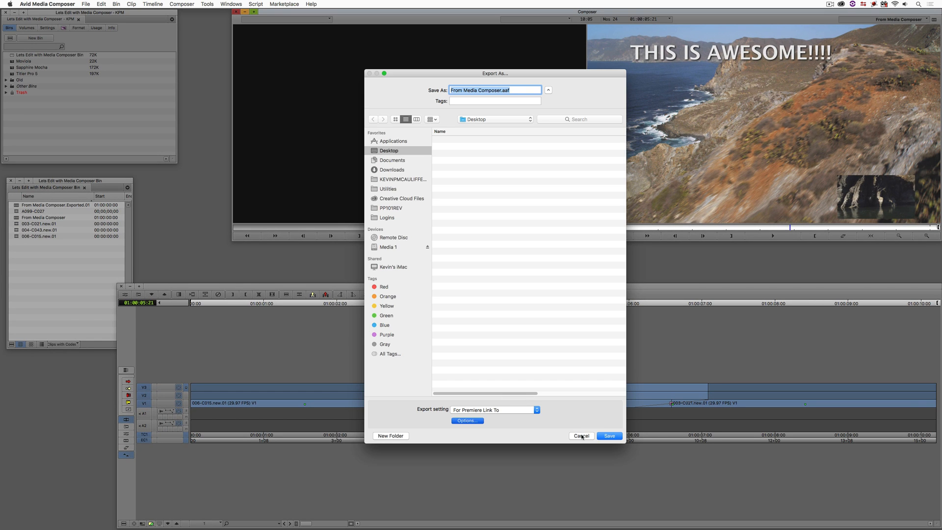
{"action": "left_click", "coordinate": [580, 436]}
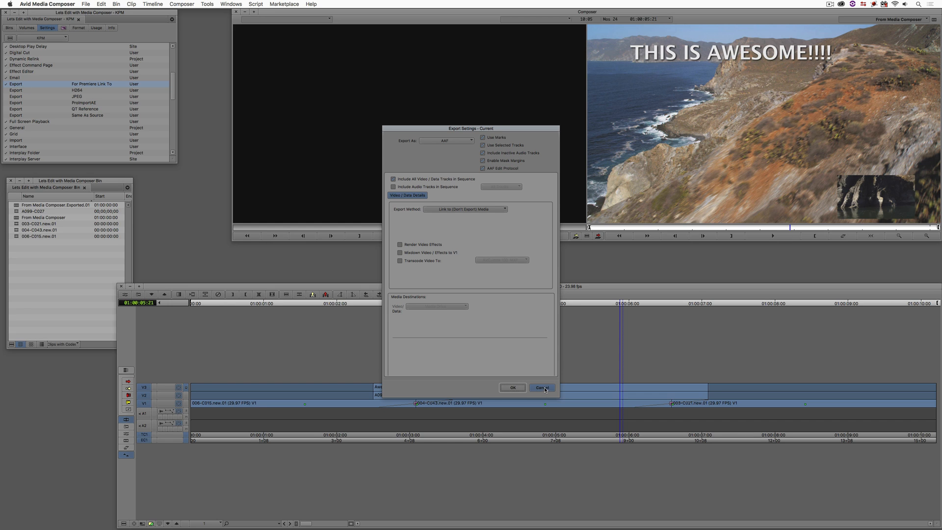
{"action": "left_click", "coordinate": [541, 386]}
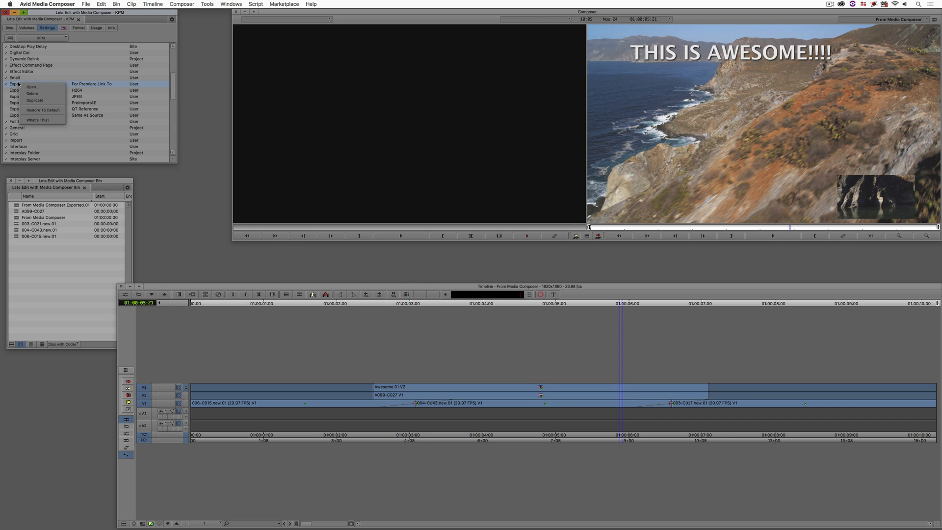
{"action": "left_click", "coordinate": [35, 100]}
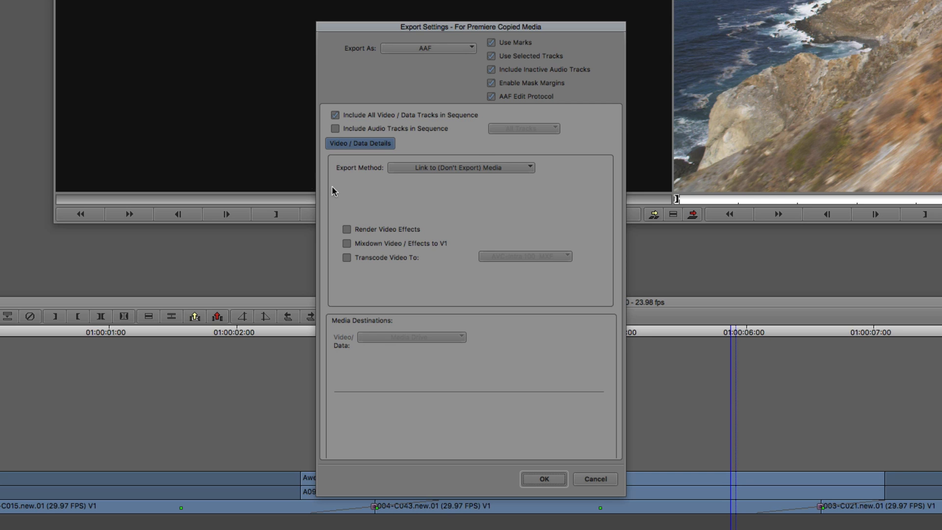
- Make the copied setting use Copy All Media with the media sent to a folder
{"action": "left_click", "coordinate": [459, 167]}
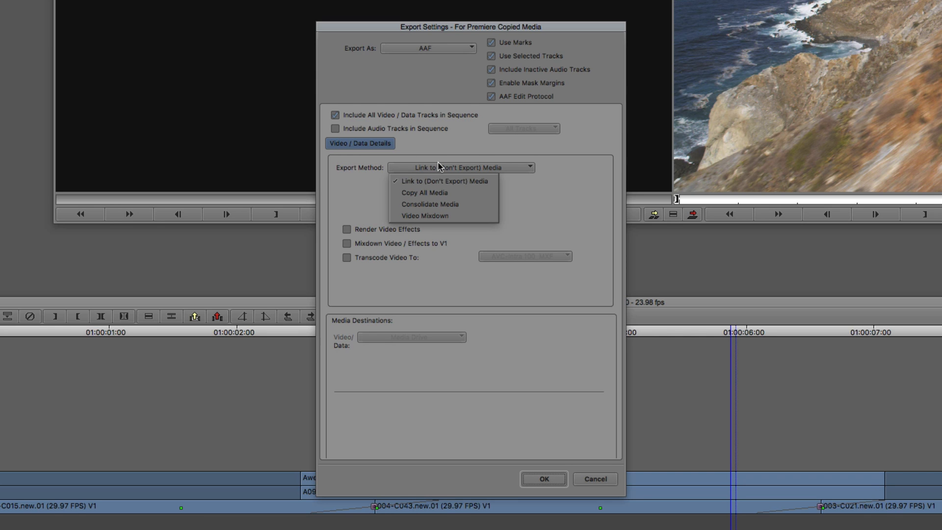
{"action": "left_click", "coordinate": [423, 192]}
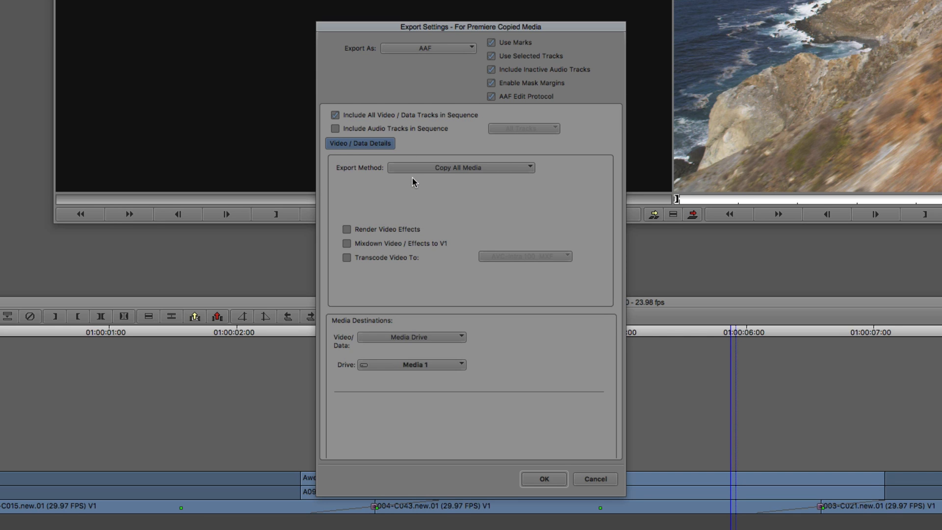
{"action": "mouse_move", "coordinate": [395, 278]}
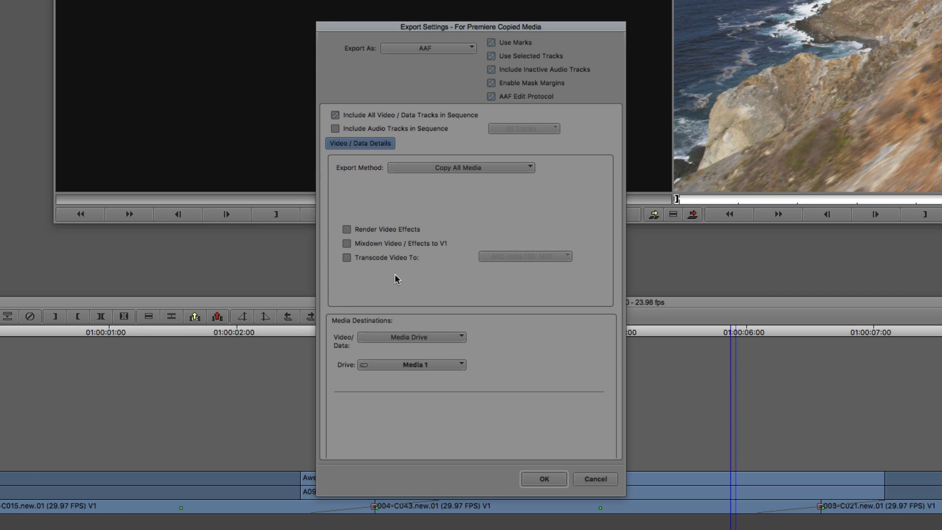
{"action": "left_click", "coordinate": [411, 336]}
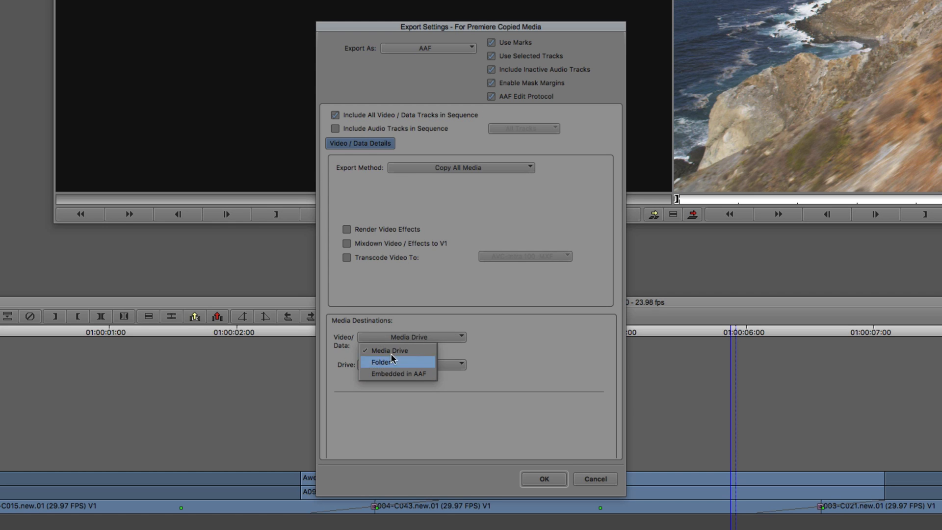
{"action": "left_click", "coordinate": [380, 362]}
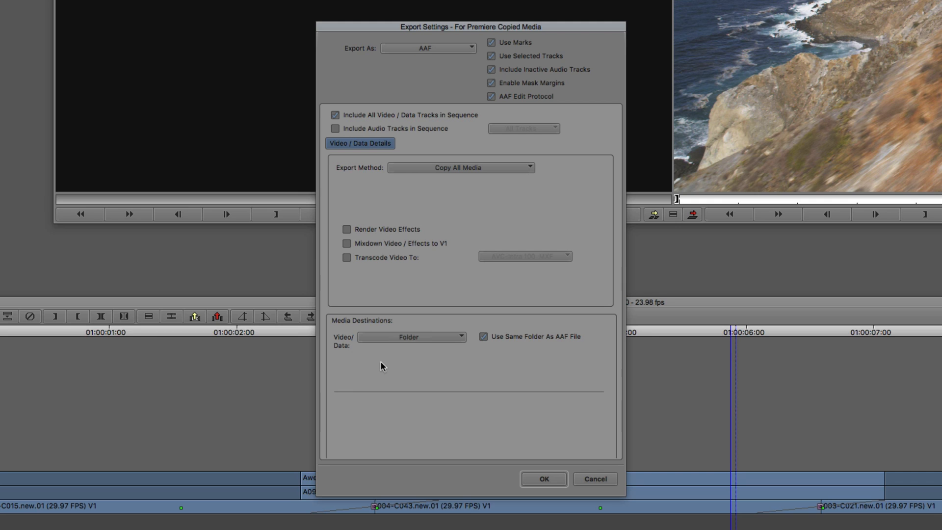
{"action": "mouse_move", "coordinate": [605, 304]}
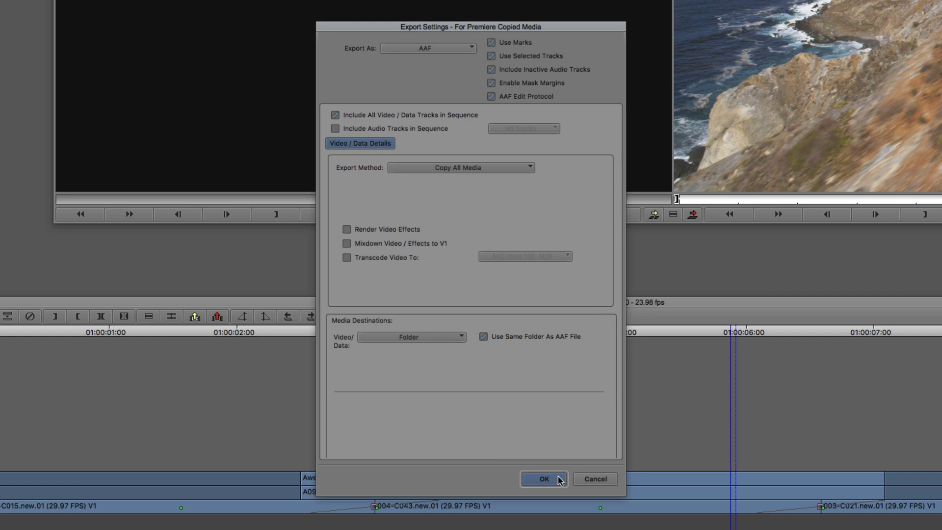
{"action": "left_click", "coordinate": [542, 479]}
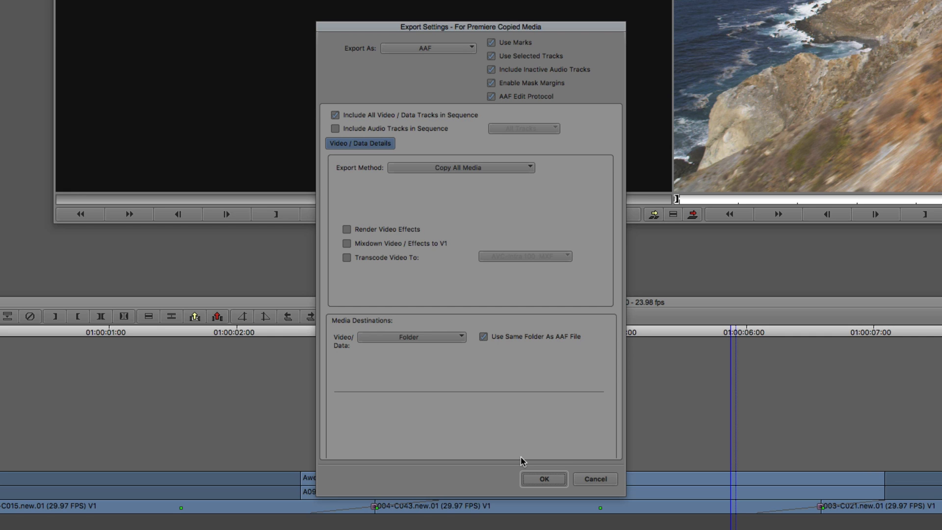
{"action": "left_click", "coordinate": [541, 479]}
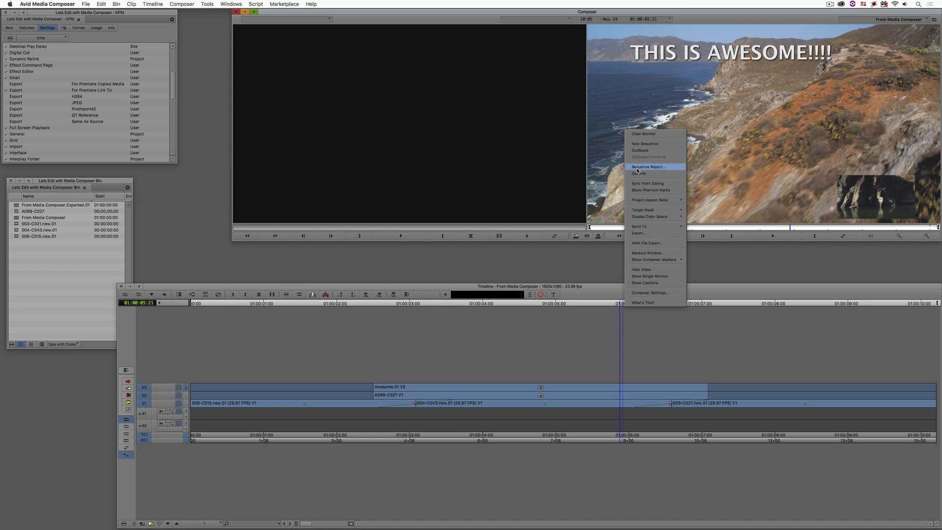
- Export the sequence as 'From Media Composer.aaf' on the Desktop using the link-to preset
{"action": "left_click", "coordinate": [639, 234]}
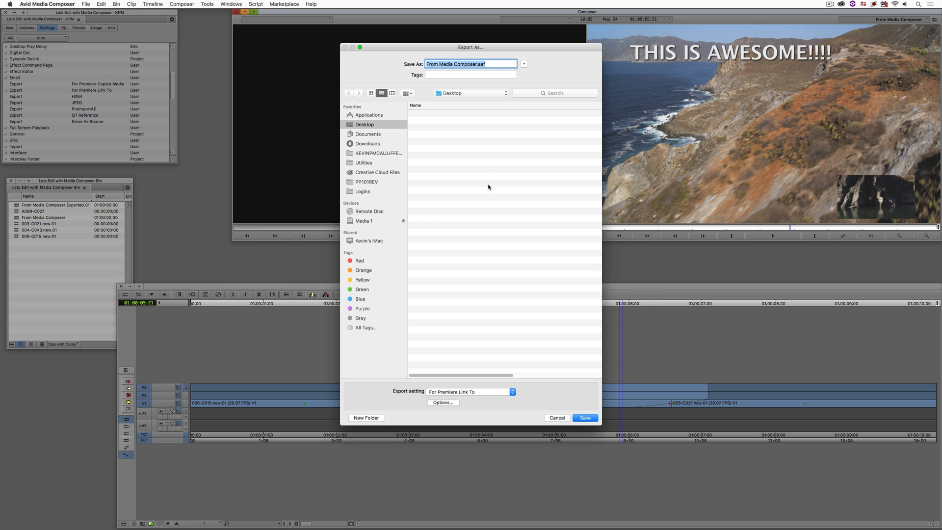
{"action": "left_click", "coordinate": [582, 418]}
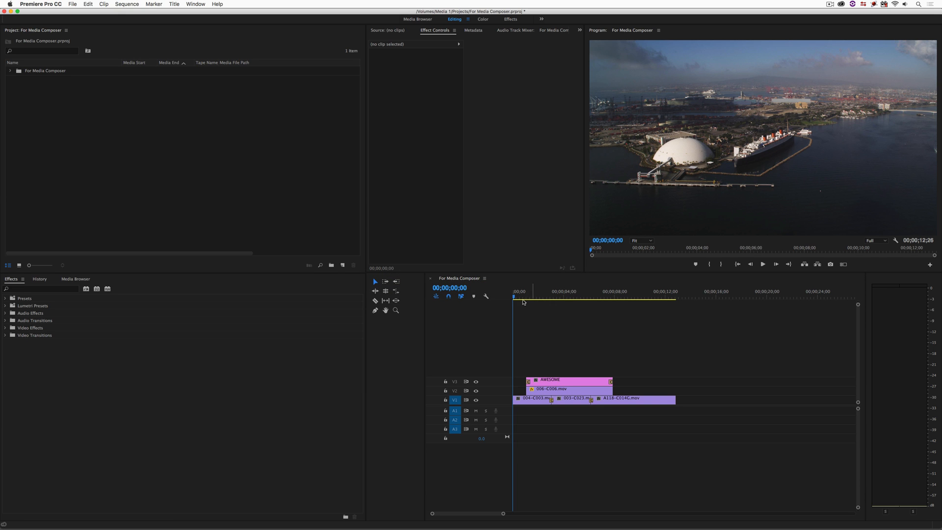
{"action": "left_click", "coordinate": [560, 296]}
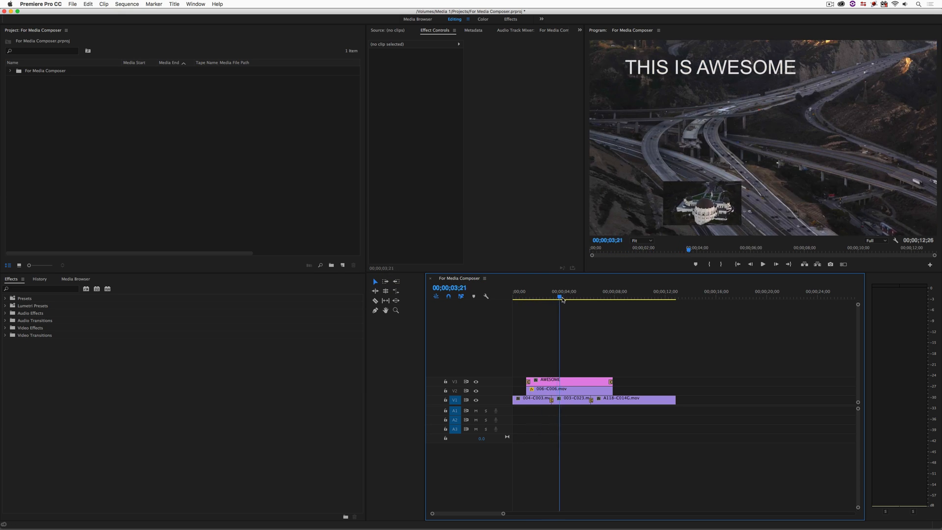
{"action": "left_click", "coordinate": [618, 296]}
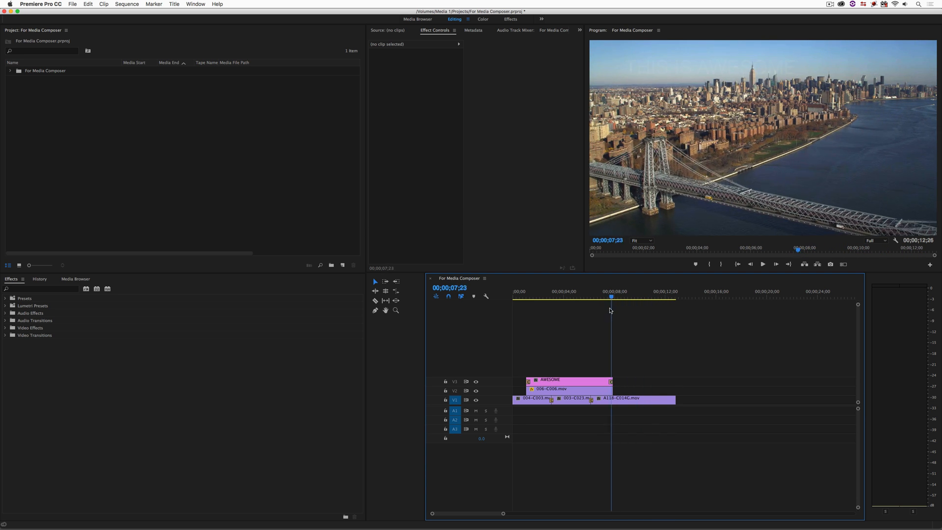
{"action": "left_click", "coordinate": [515, 297]}
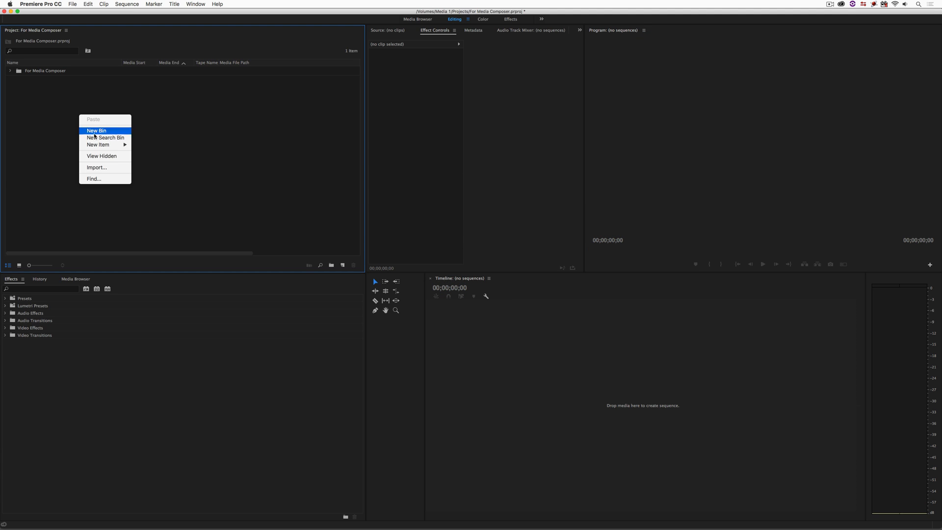
- Import 'From Media Composer.aaf' from the Desktop into the Premiere project
{"action": "left_click", "coordinate": [96, 166]}
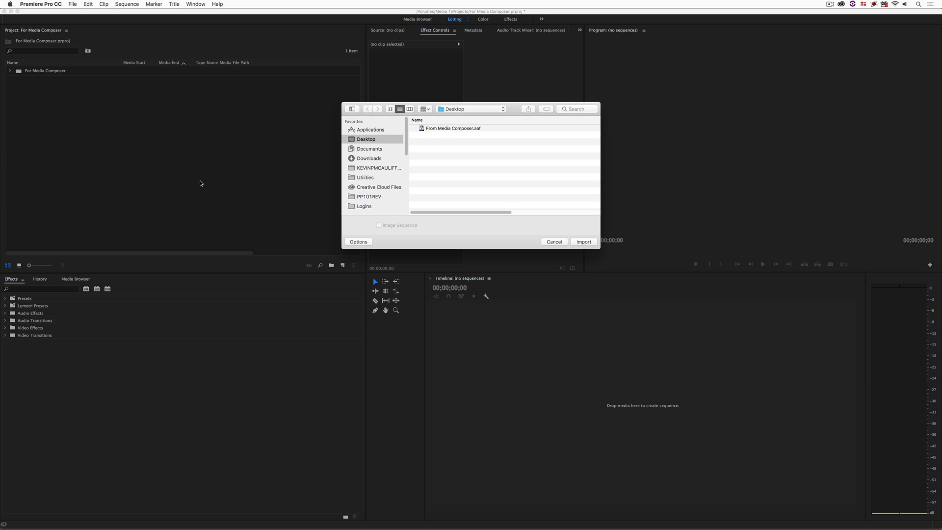
{"action": "left_click", "coordinate": [453, 127]}
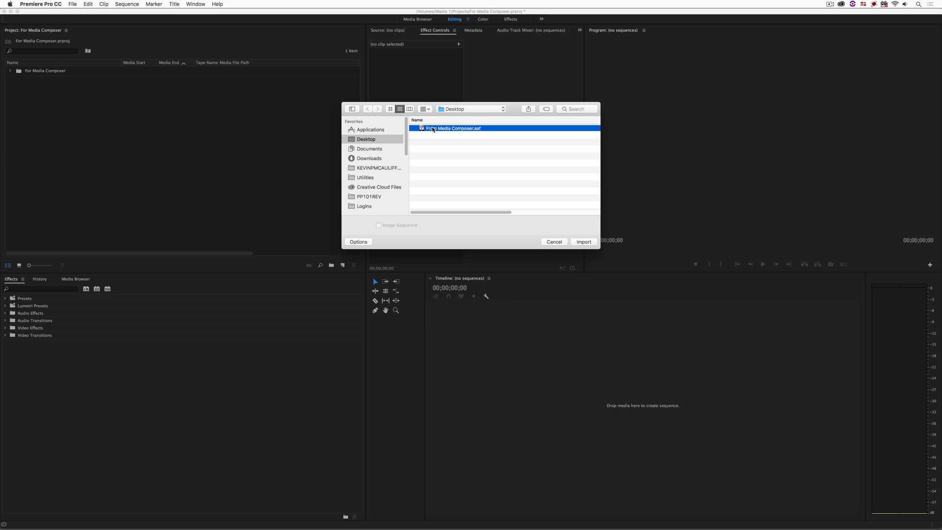
{"action": "left_click", "coordinate": [581, 241]}
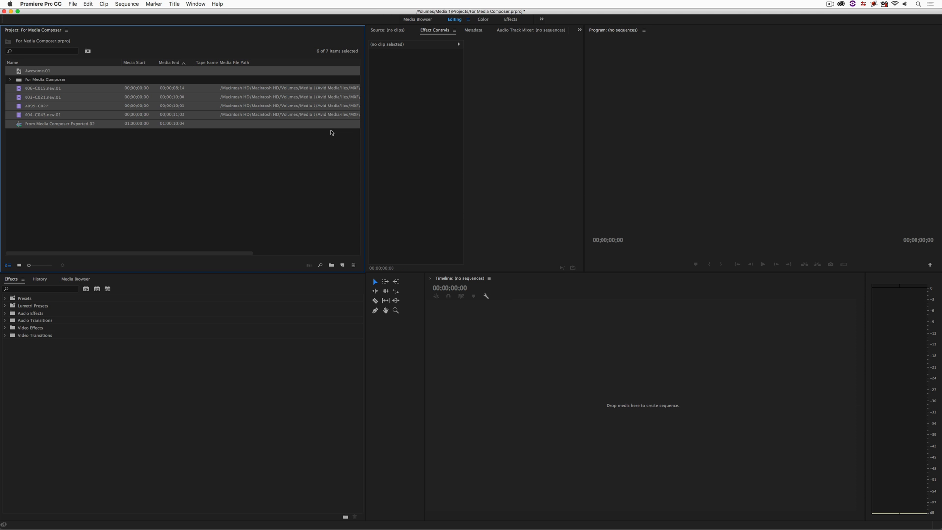
- Open the 'From Media Composer.Exported.02' sequence and scrub to review the inset shot and title
{"action": "double_click", "coordinate": [59, 124]}
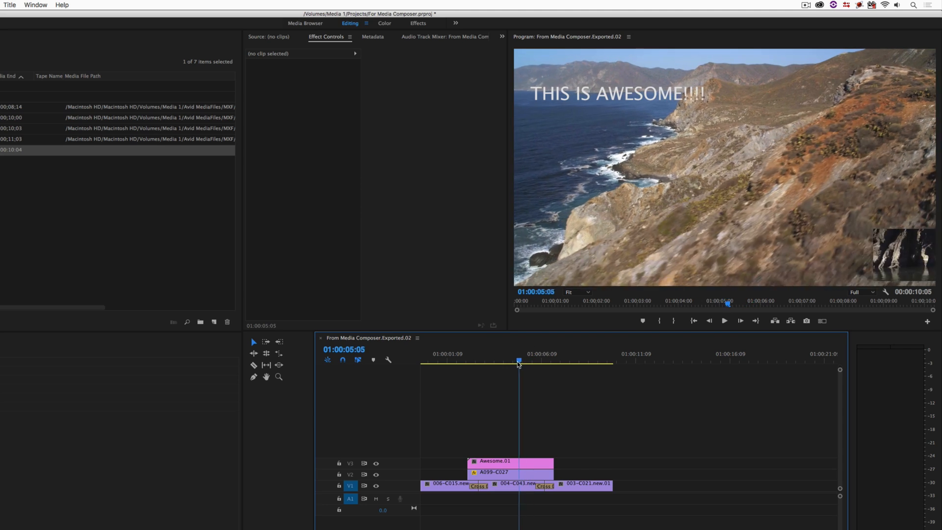
{"action": "left_click_drag", "start_coordinate": [518, 364], "coordinate": [500, 365]}
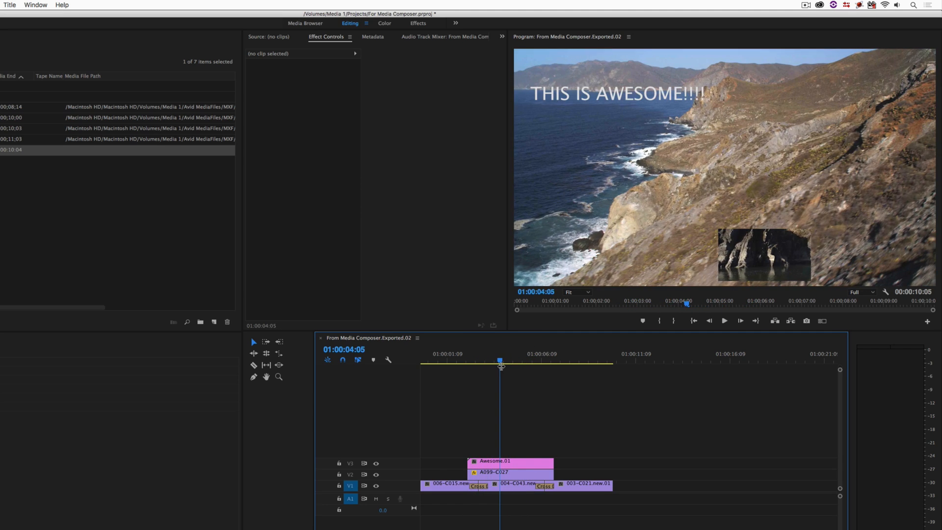
{"action": "left_click", "coordinate": [325, 486]}
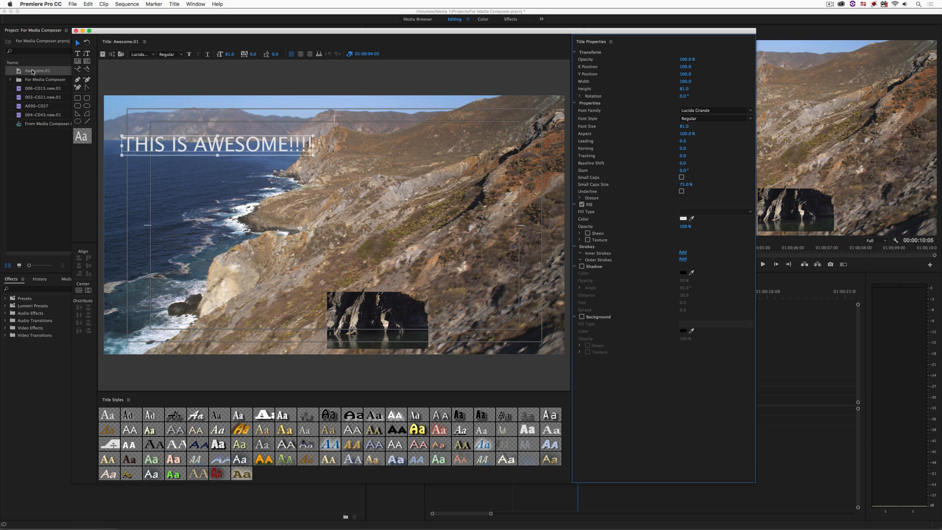
{"action": "mouse_move", "coordinate": [100, 37]}
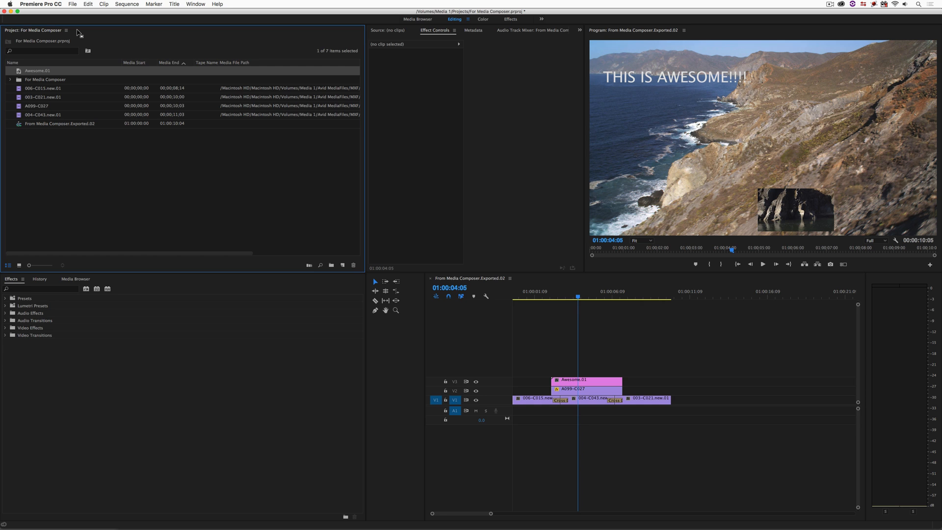
{"action": "mouse_move", "coordinate": [44, 96]}
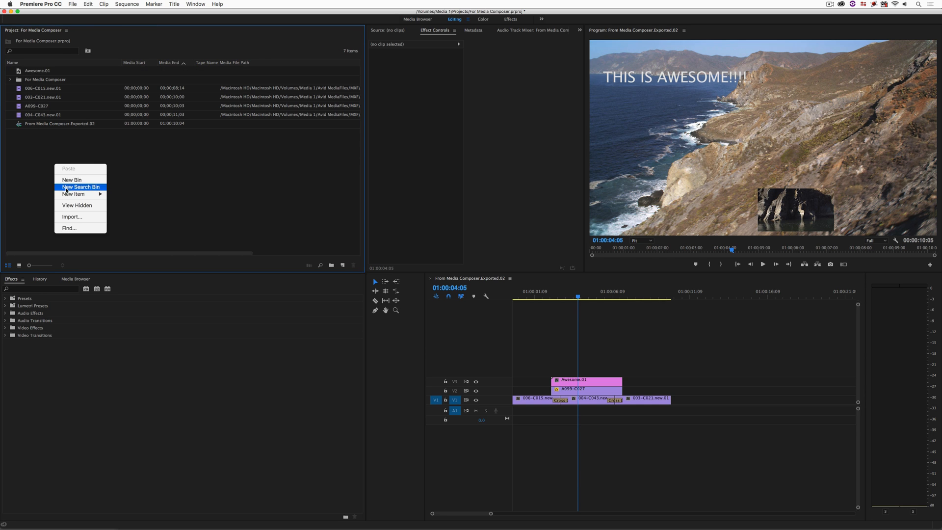
- Create a 'From Media Composer' bin for the imports and reopen the 'For Media Composer' sequence
{"action": "left_click", "coordinate": [70, 180]}
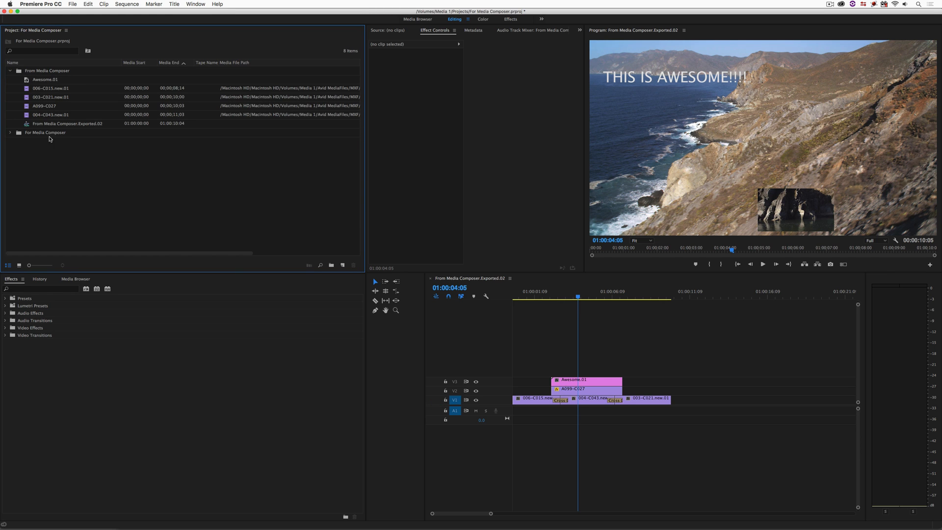
{"action": "left_click", "coordinate": [10, 71]}
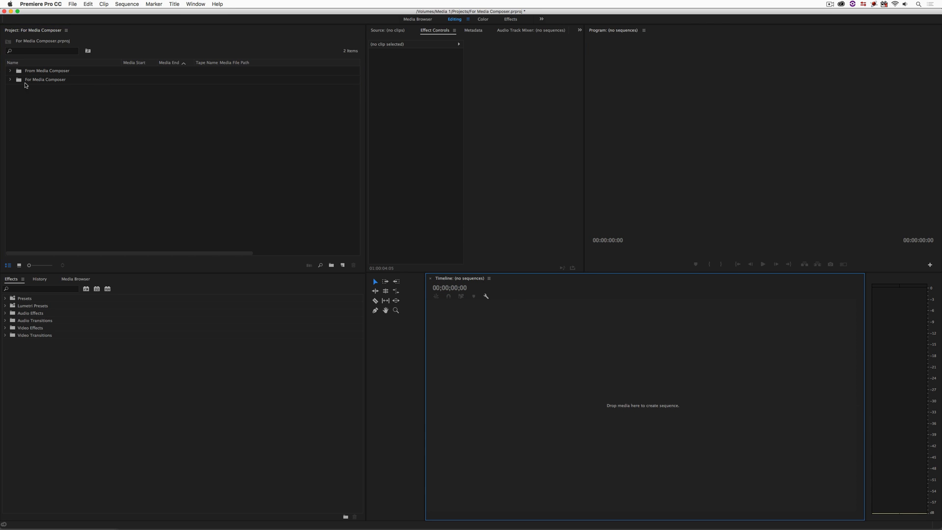
{"action": "left_click", "coordinate": [10, 79]}
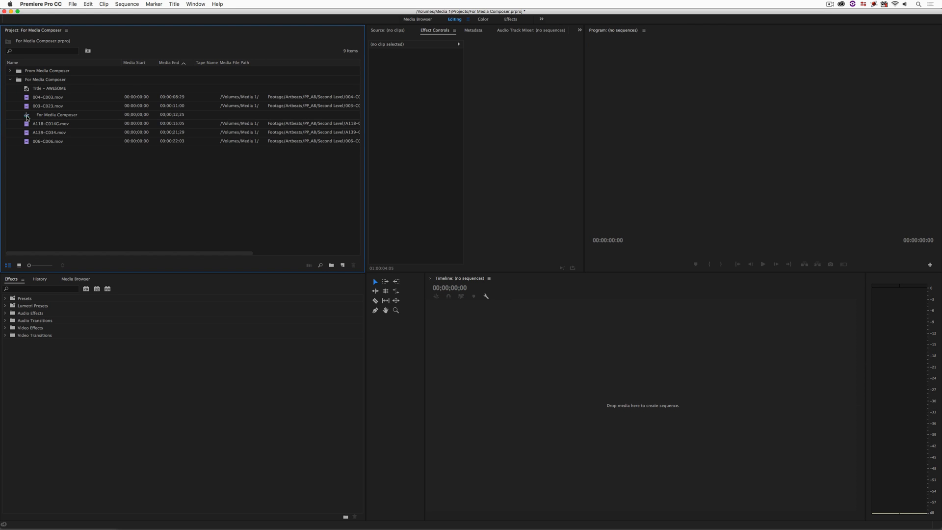
{"action": "double_click", "coordinate": [57, 114]}
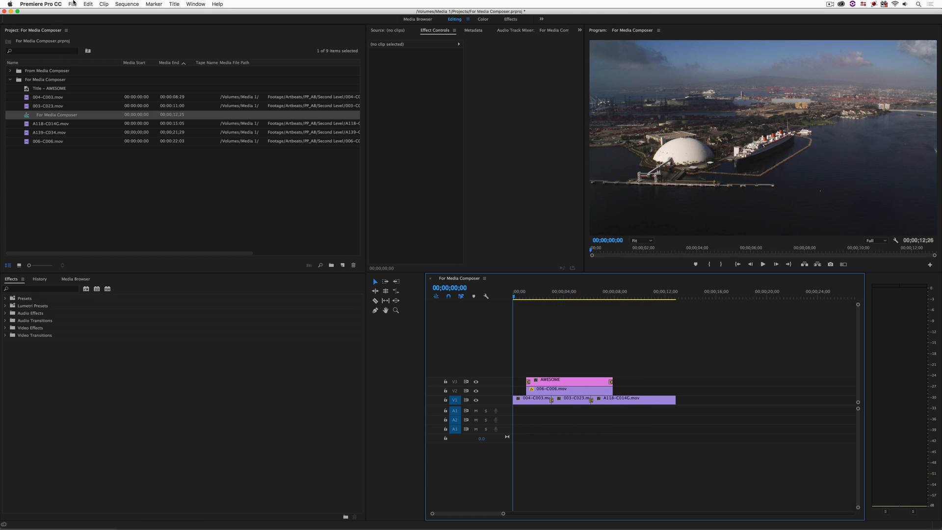
- Export the sequence via File > Export > AAF, saving it to the Desktop as 'Kevins Time'
{"action": "left_click", "coordinate": [71, 4]}
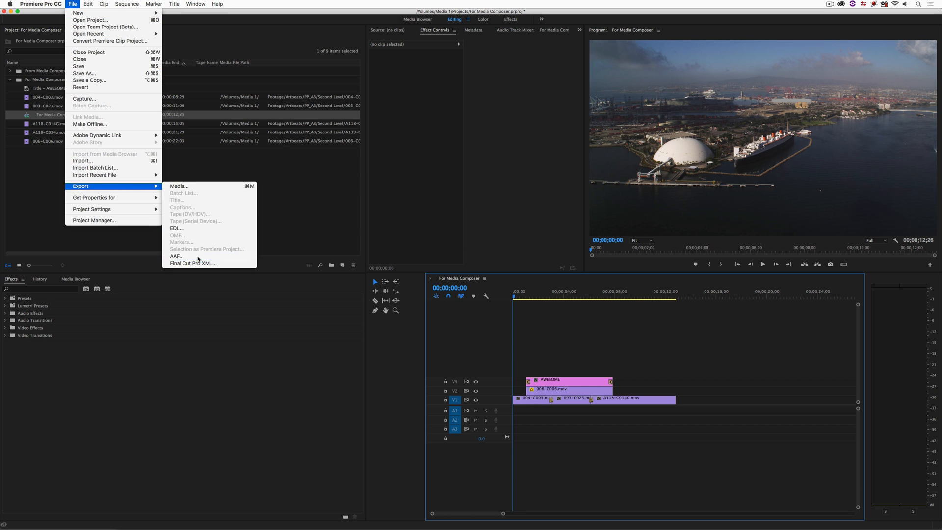
{"action": "left_click", "coordinate": [176, 256]}
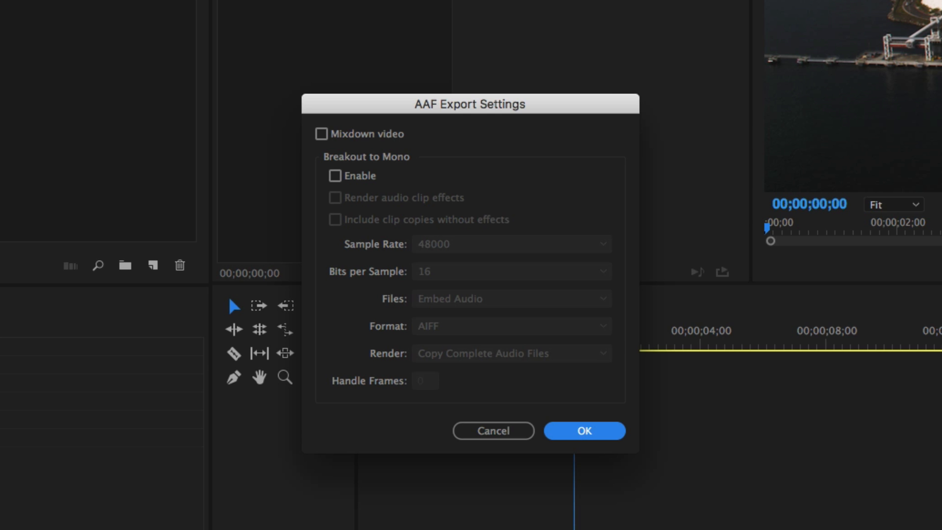
{"action": "left_click", "coordinate": [582, 430]}
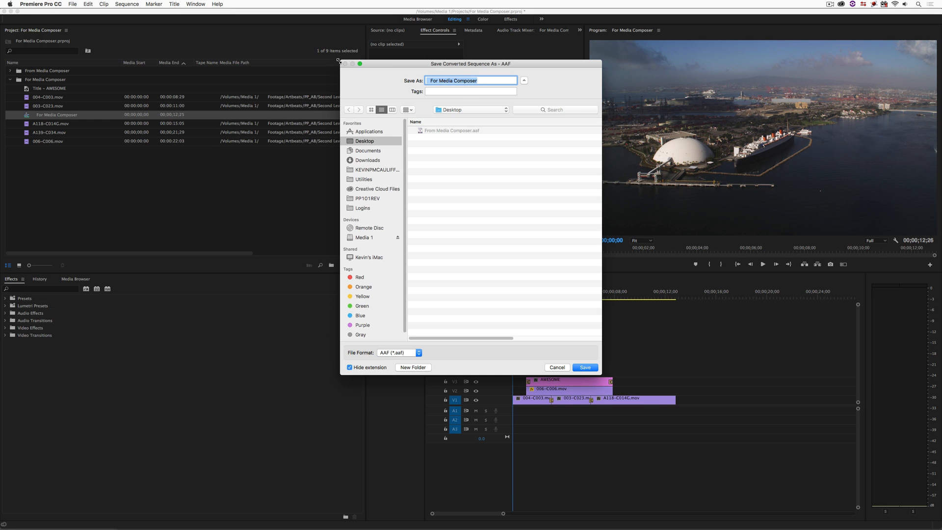
{"action": "type", "text": "Kevins Timeline From PP"}
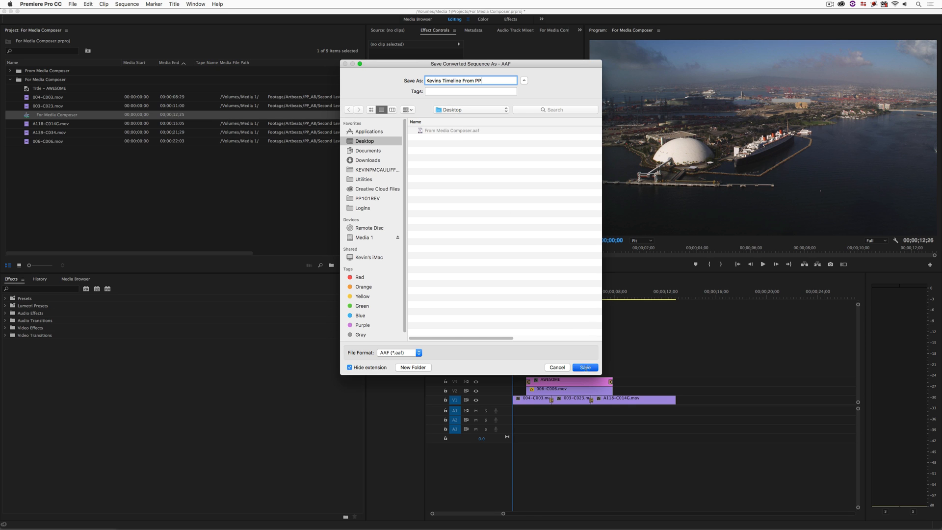
{"action": "left_click", "coordinate": [582, 366]}
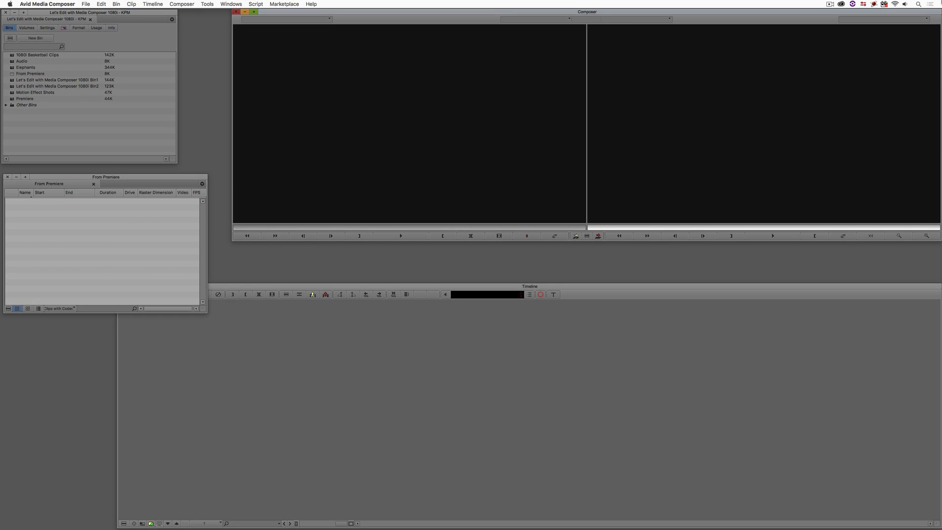
- Show the project's video format settings in the Project window
{"action": "left_click", "coordinate": [78, 27]}
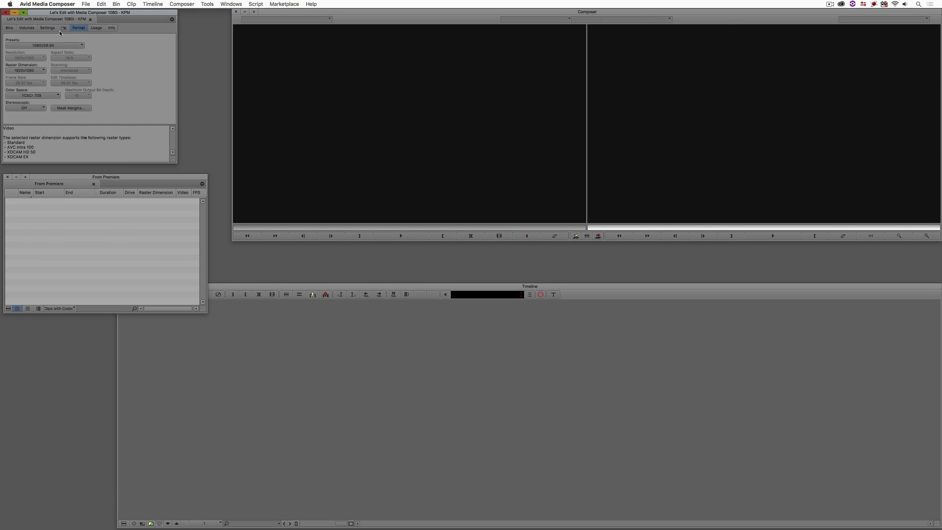
{"action": "mouse_move", "coordinate": [72, 210]}
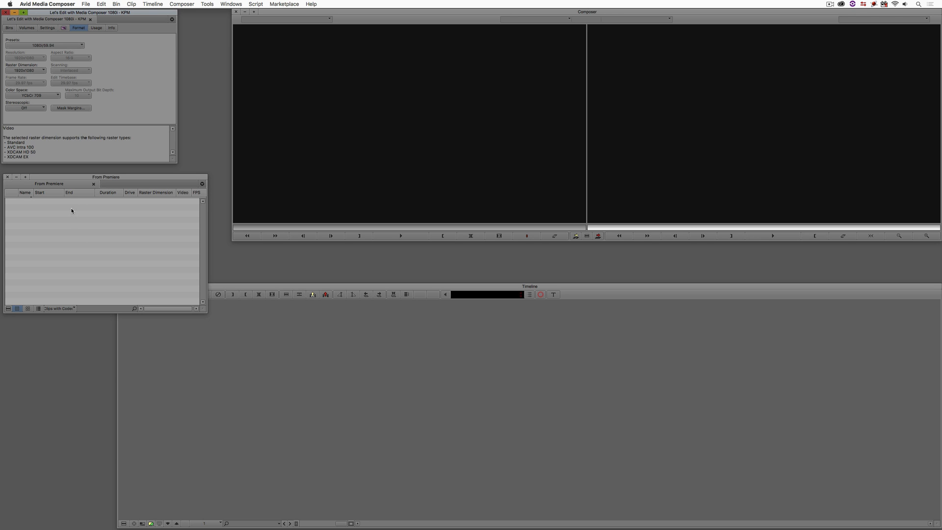
- Import the exported Premiere AAF into the 'From Premiere' bin, continuing past the failed-clip alert
{"action": "right_click", "coordinate": [71, 211]}
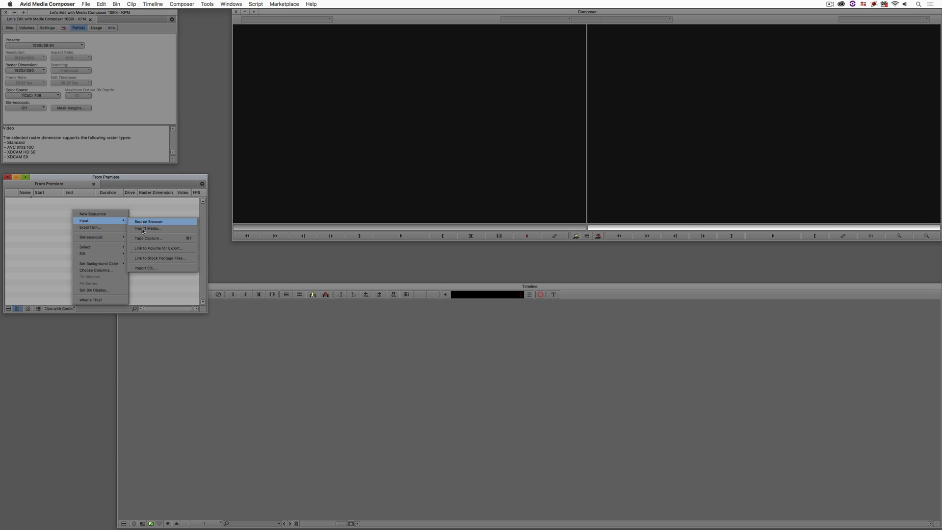
{"action": "left_click", "coordinate": [148, 229]}
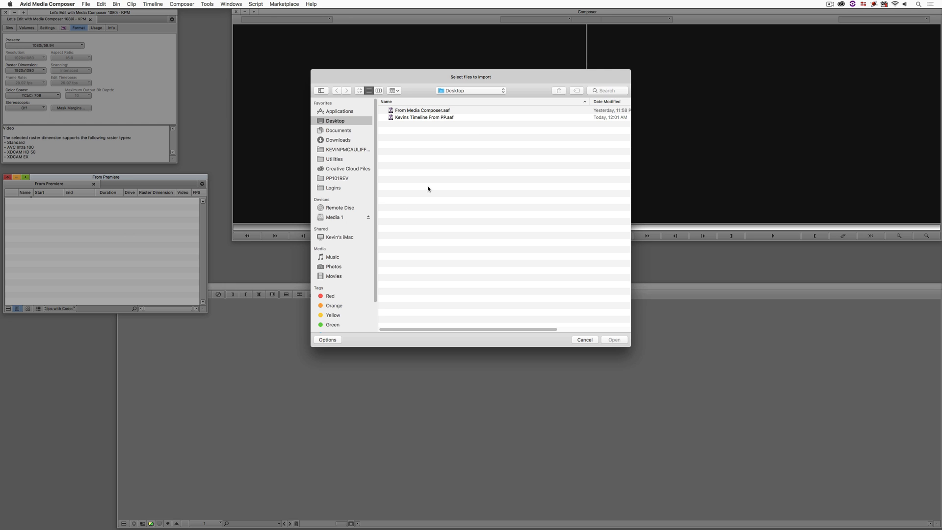
{"action": "left_click", "coordinate": [424, 117]}
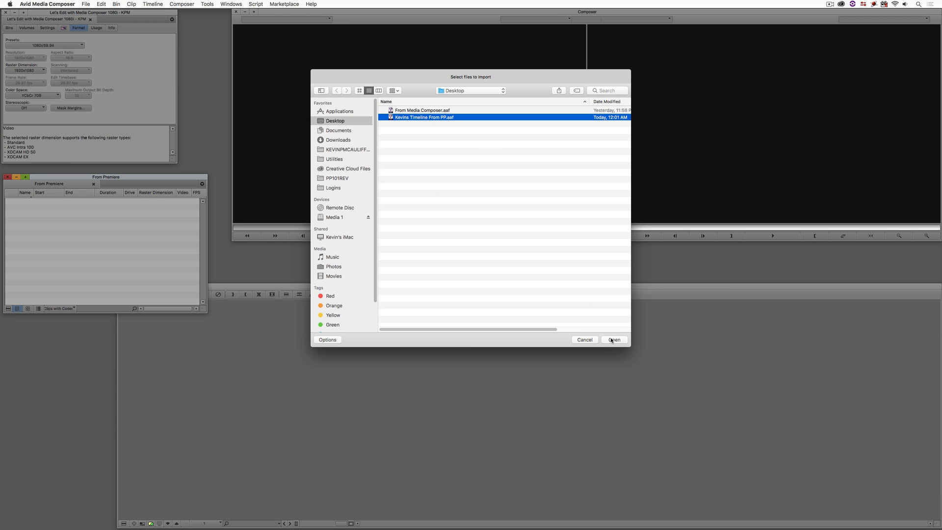
{"action": "left_click", "coordinate": [613, 339]}
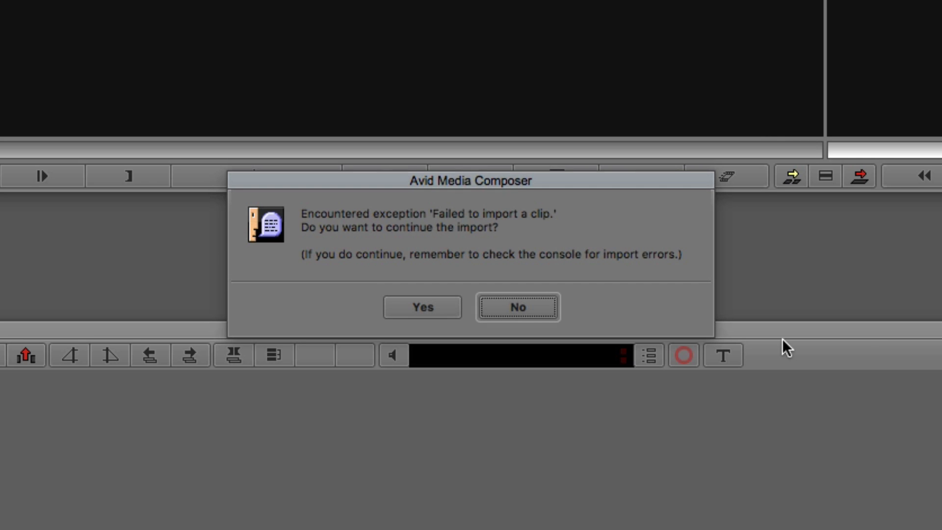
{"action": "mouse_move", "coordinate": [787, 345]}
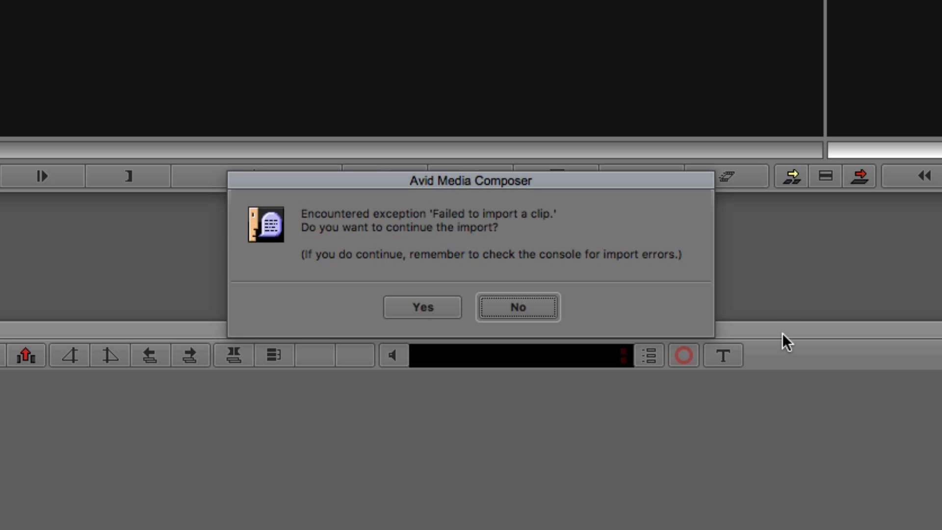
{"action": "left_click", "coordinate": [421, 307]}
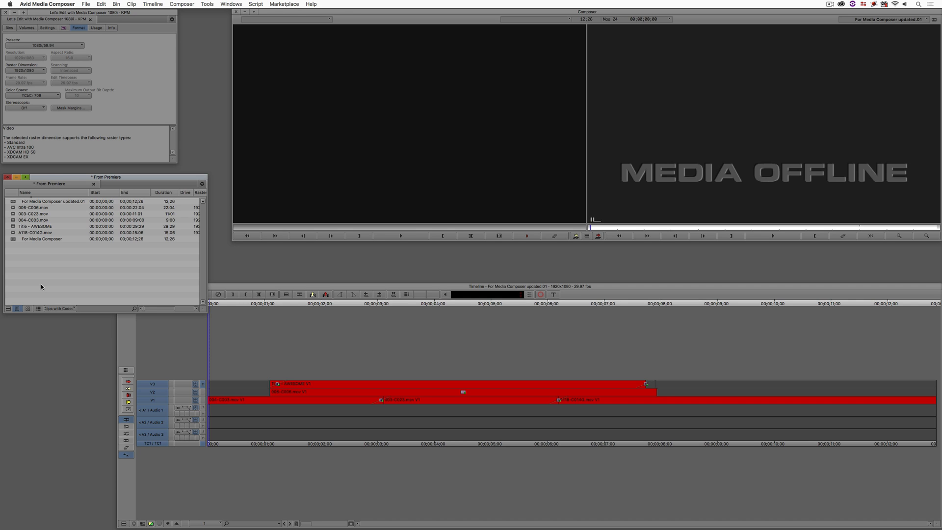
- Open the Source Browser from the bin and browse into the Artbeats footage folder on Media 1
{"action": "right_click", "coordinate": [41, 271]}
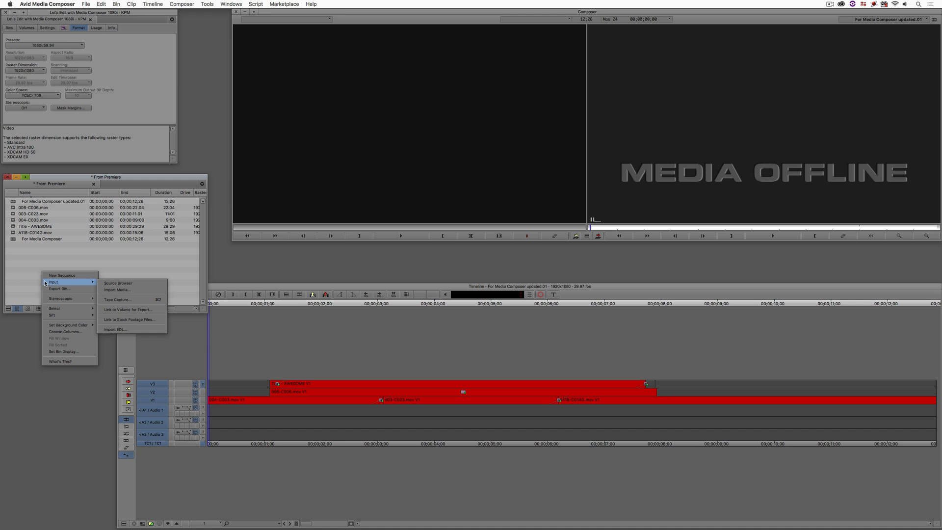
{"action": "left_click", "coordinate": [118, 282]}
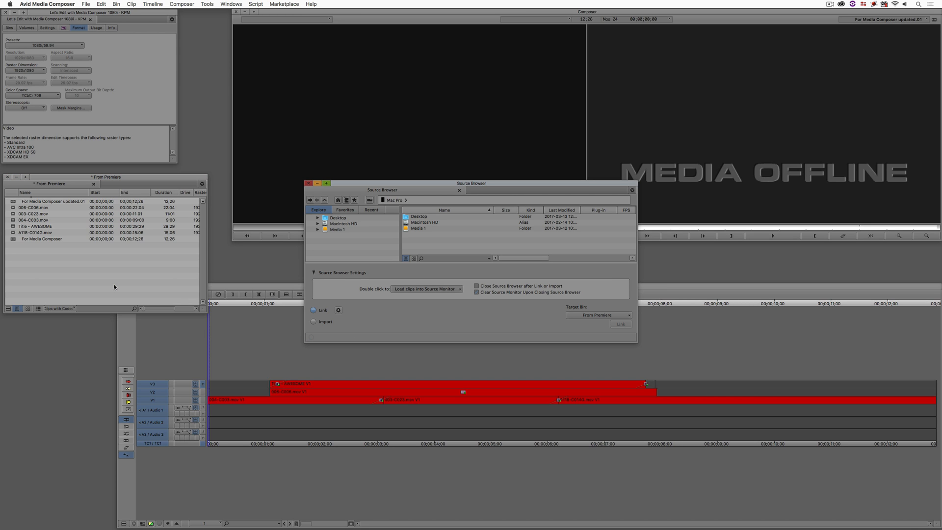
{"action": "mouse_move", "coordinate": [241, 276]}
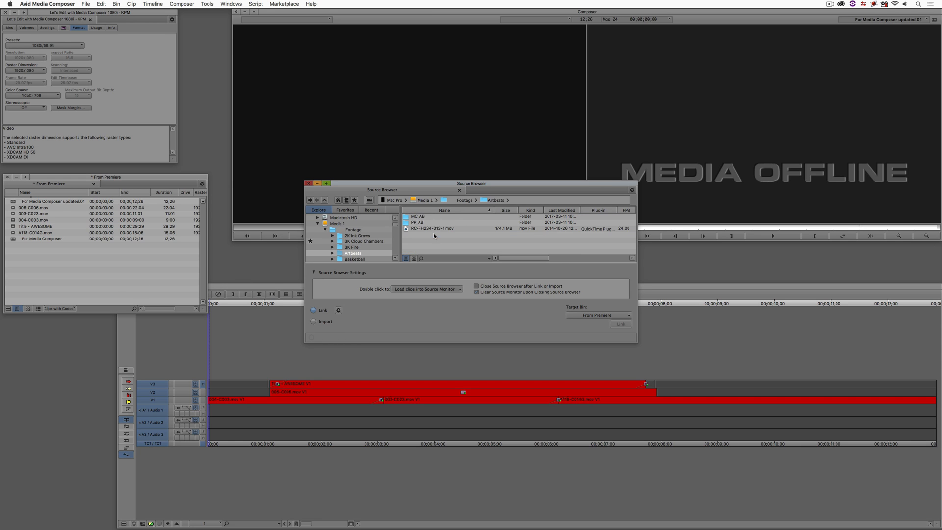
{"action": "double_click", "coordinate": [414, 222]}
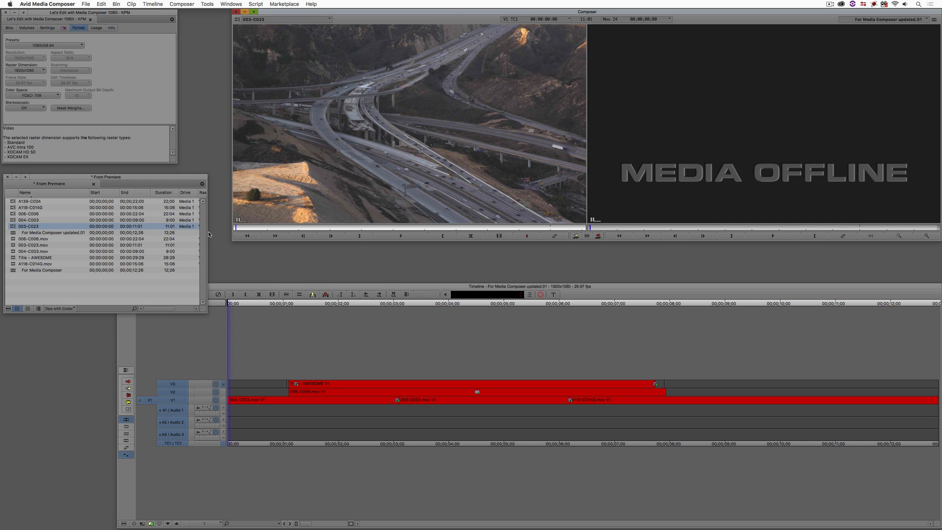
- Select the sequence's offline master clips in the bin and choose Relink from their context menu
{"action": "left_click", "coordinate": [34, 264]}
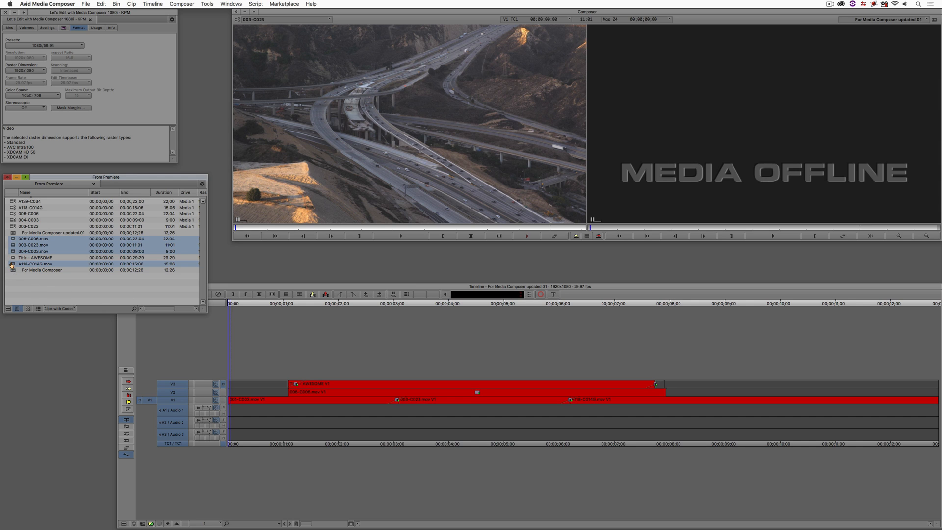
{"action": "right_click", "coordinate": [33, 245]}
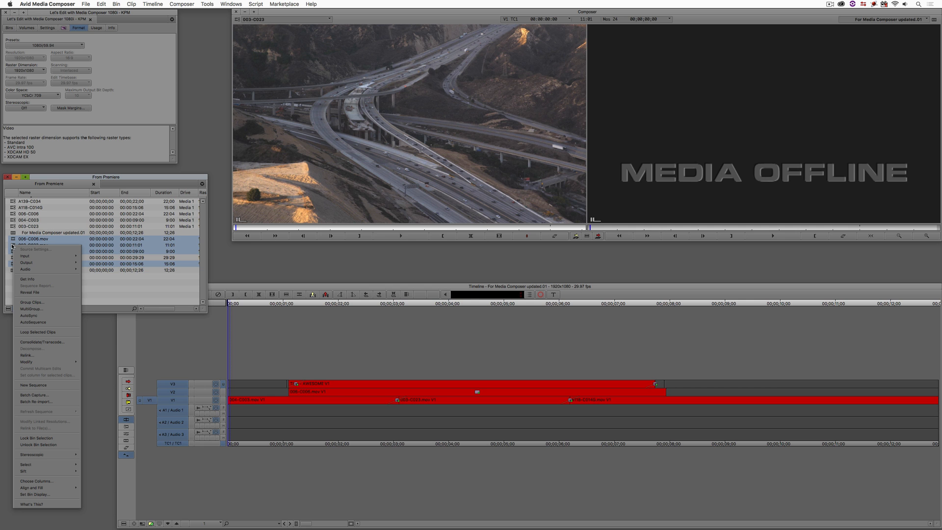
{"action": "left_click", "coordinate": [27, 354]}
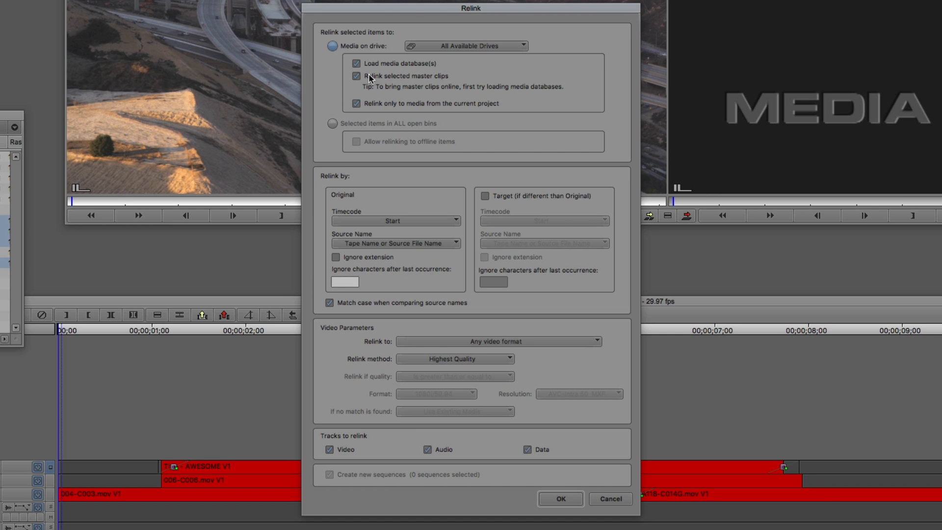
{"action": "mouse_move", "coordinate": [454, 99]}
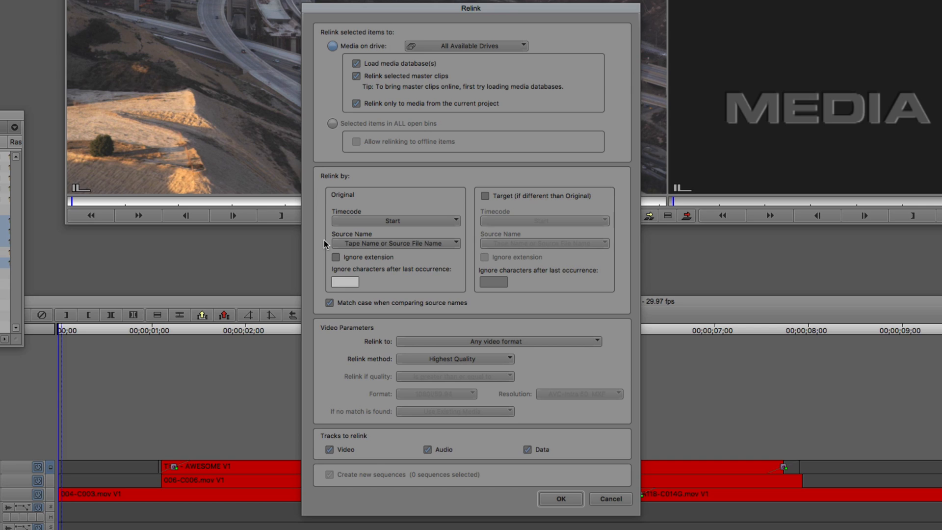
- Relink matching by Tape Name or Source File Name to Any video format, bringing the clips online
{"action": "left_click", "coordinate": [396, 242]}
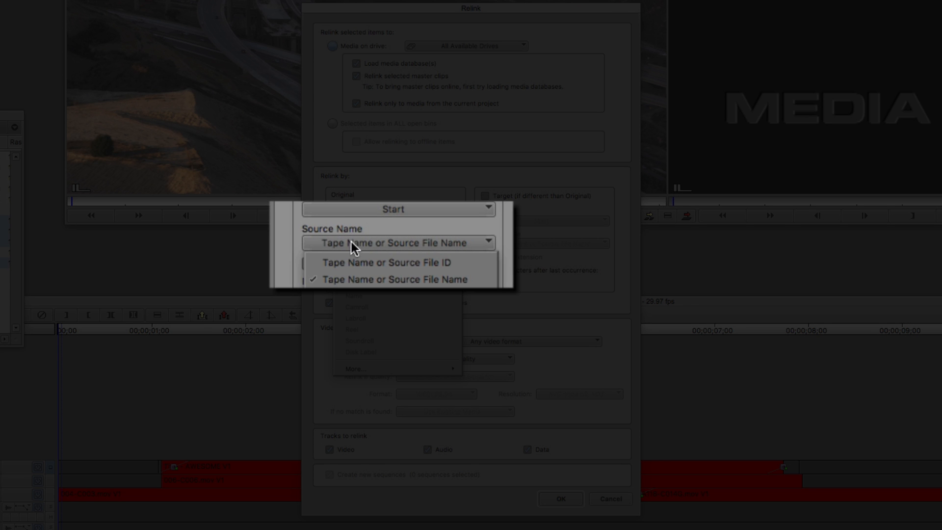
{"action": "mouse_move", "coordinate": [400, 263]}
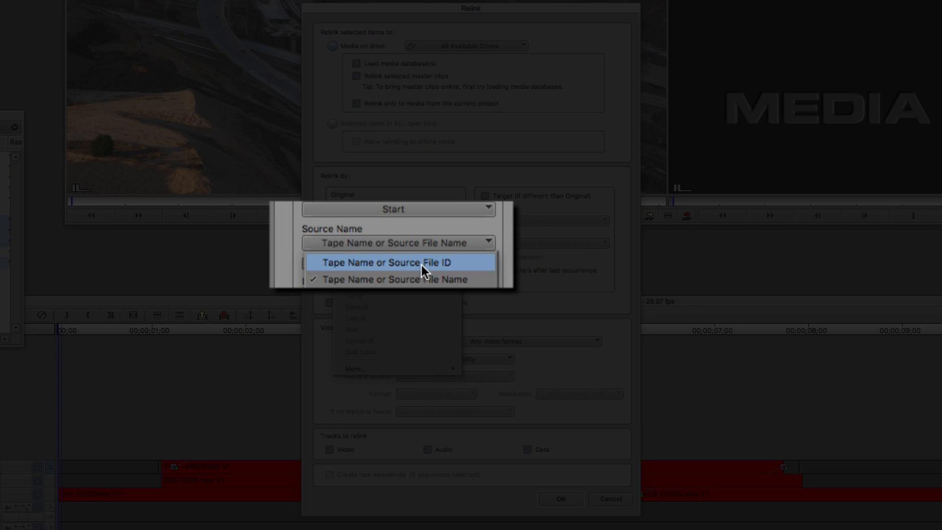
{"action": "mouse_move", "coordinate": [487, 280]}
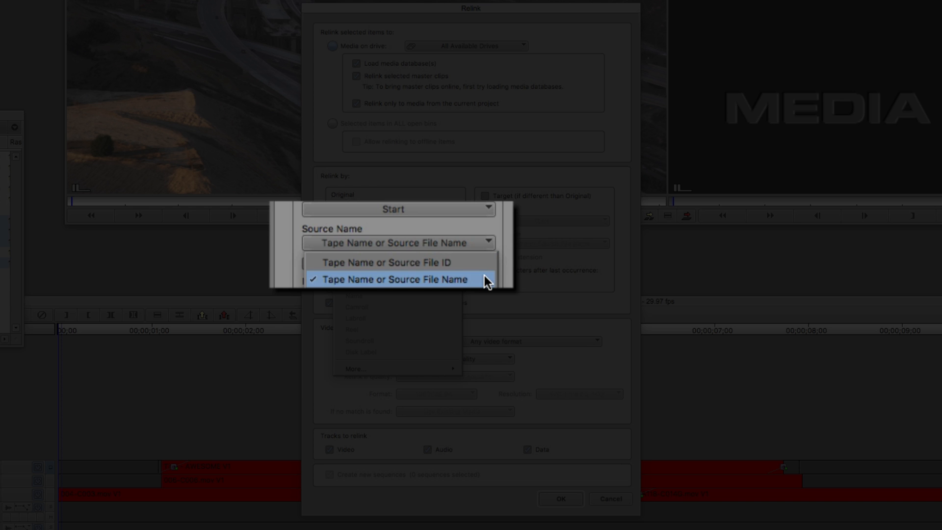
{"action": "left_click", "coordinate": [393, 279]}
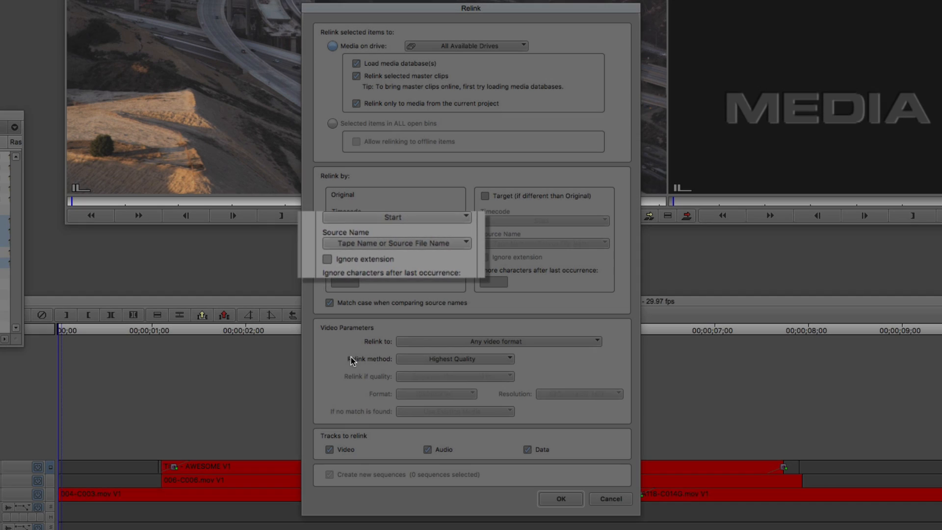
{"action": "left_click", "coordinate": [499, 327]}
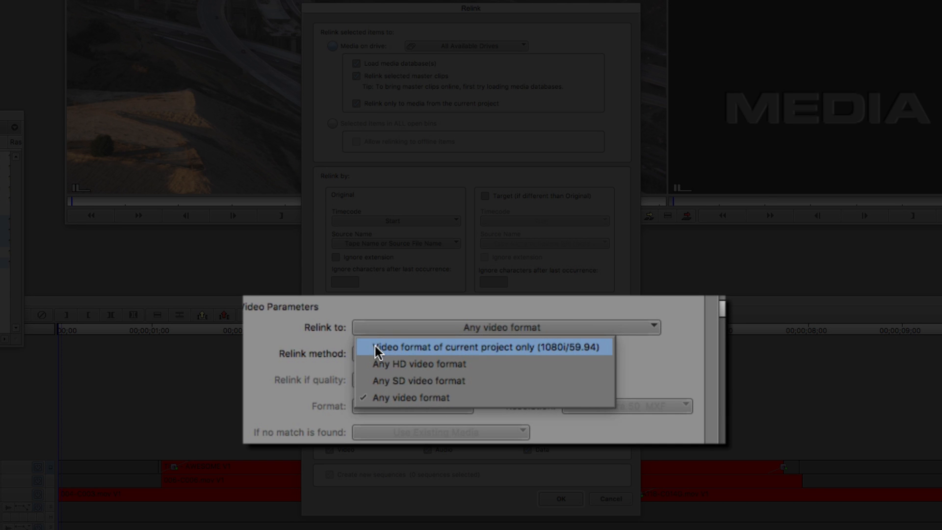
{"action": "mouse_move", "coordinate": [593, 354]}
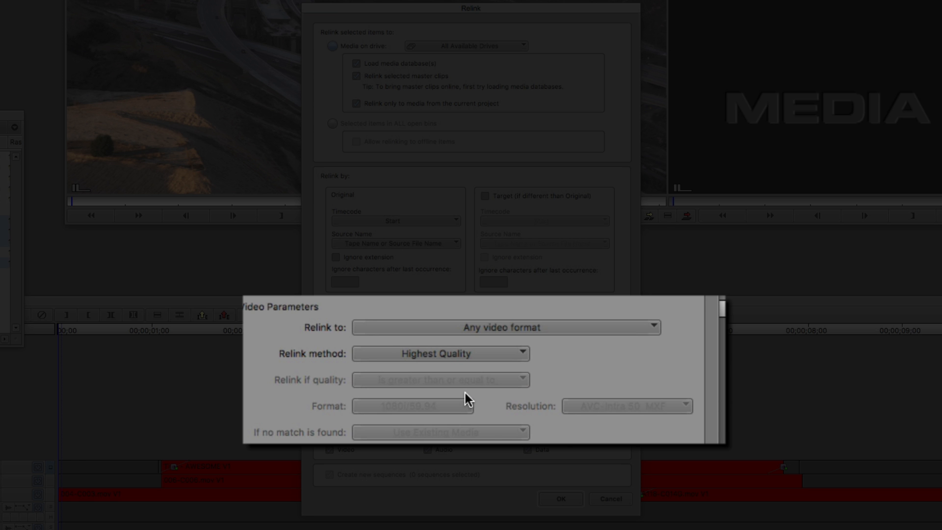
{"action": "mouse_move", "coordinate": [464, 390]}
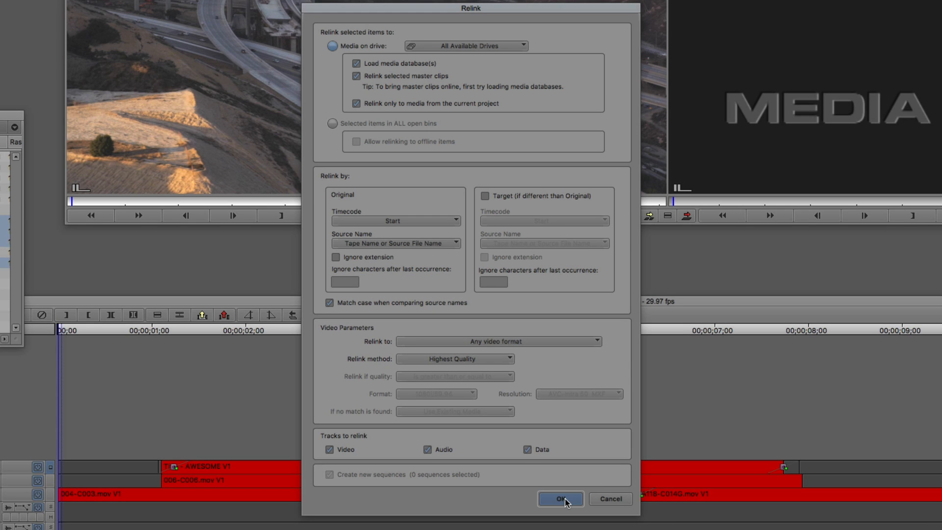
{"action": "left_click", "coordinate": [559, 498]}
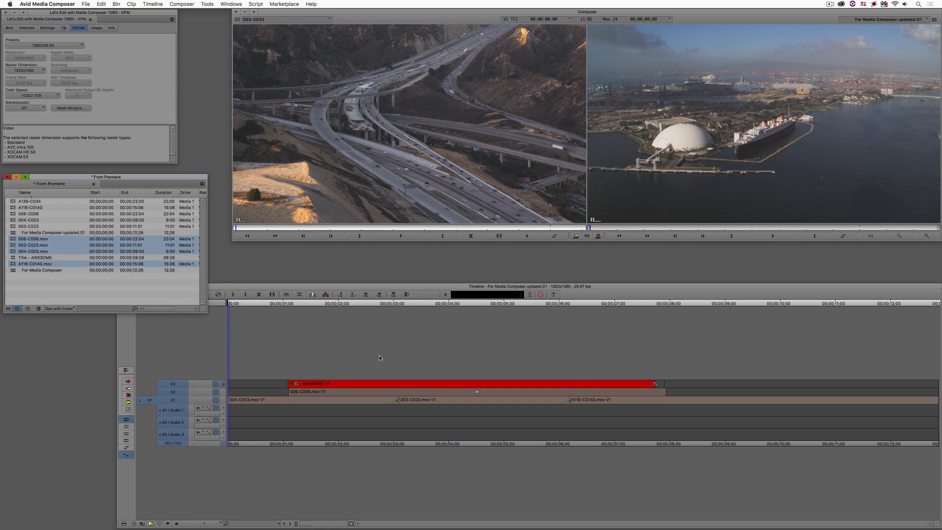
{"action": "mouse_move", "coordinate": [383, 355]}
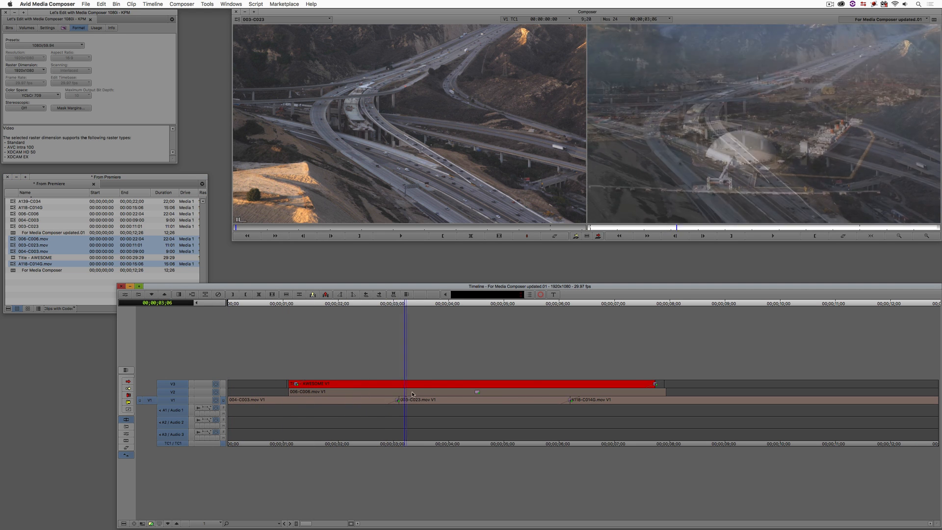
{"action": "left_click", "coordinate": [613, 393]}
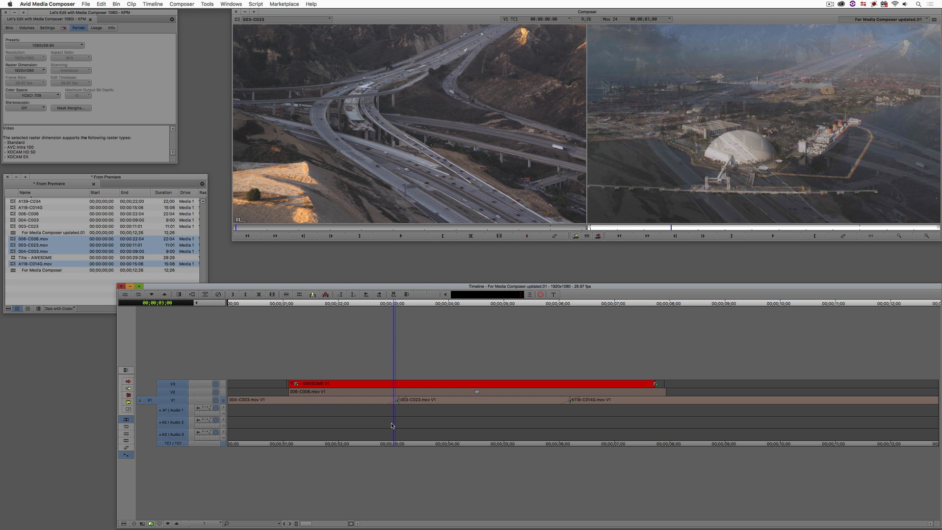
{"action": "key", "text": "cmd+tab"}
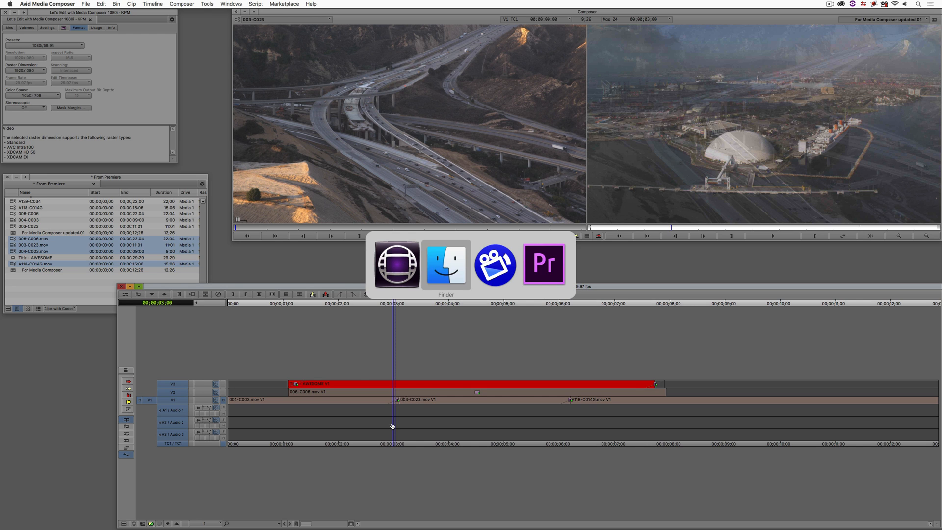
- View the inset 006-C006.mov clip's motion settings in Premiere Pro, then return to Media Composer
{"action": "left_click", "coordinate": [543, 263]}
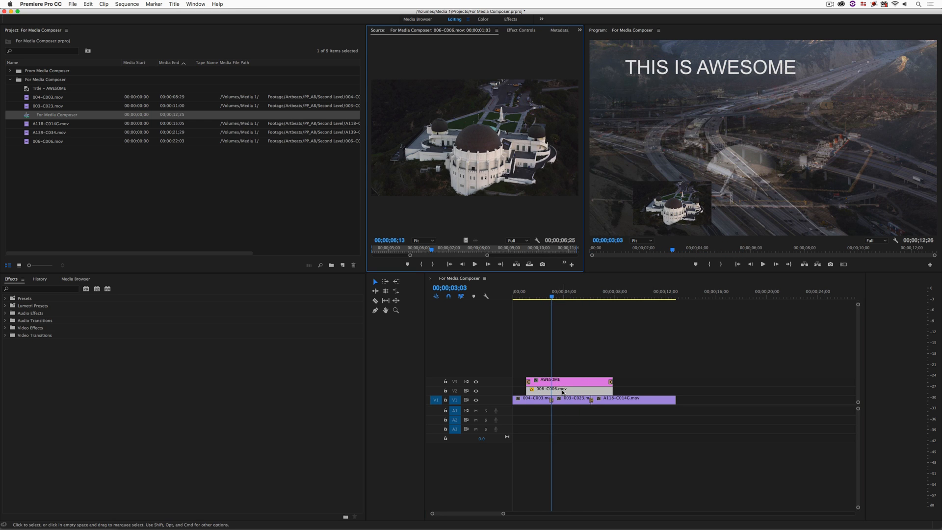
{"action": "left_click", "coordinate": [520, 31]}
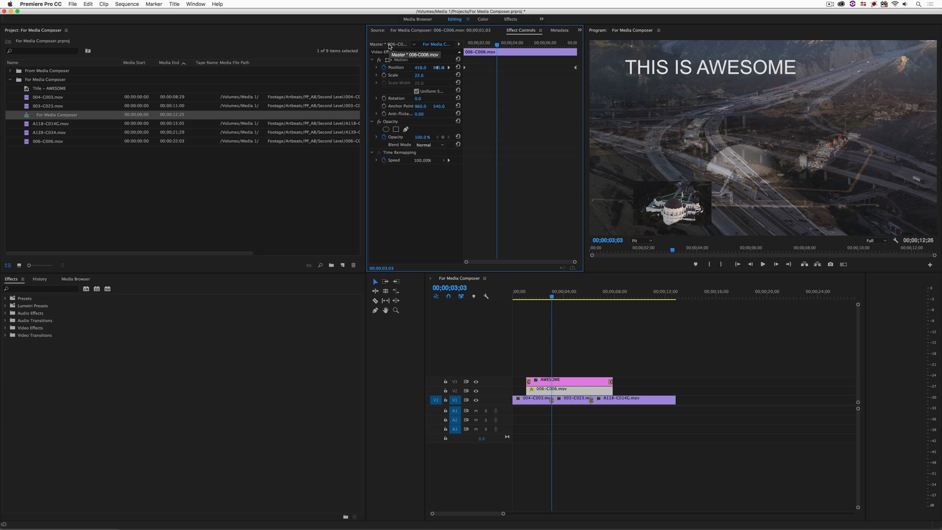
{"action": "key", "text": "cmd+tab"}
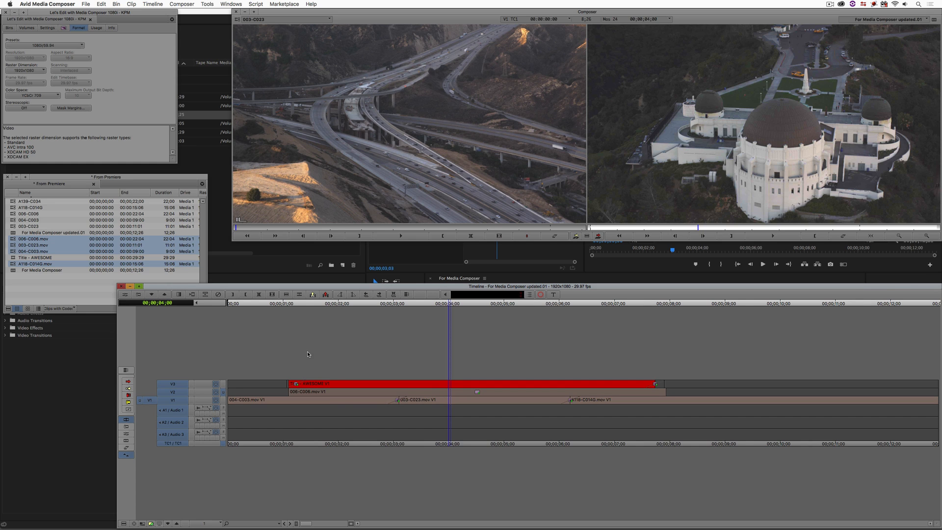
{"action": "mouse_move", "coordinate": [343, 388]}
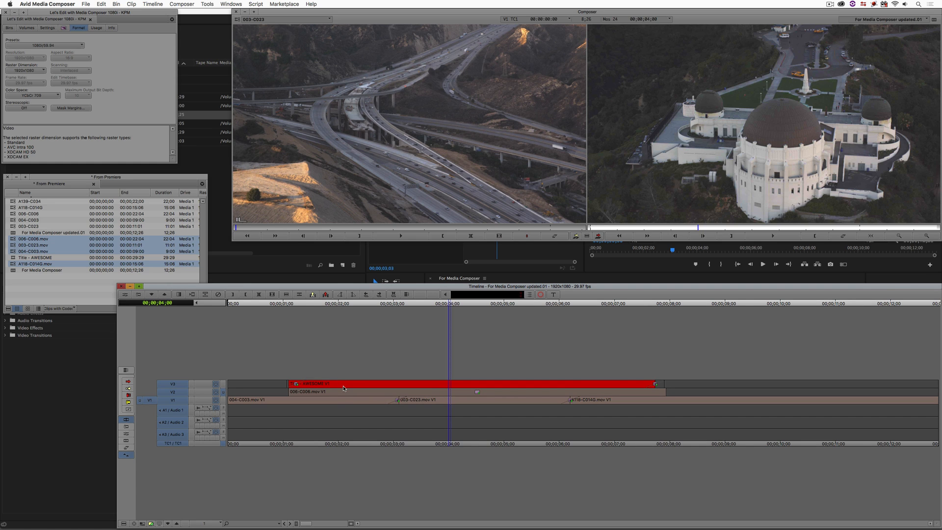